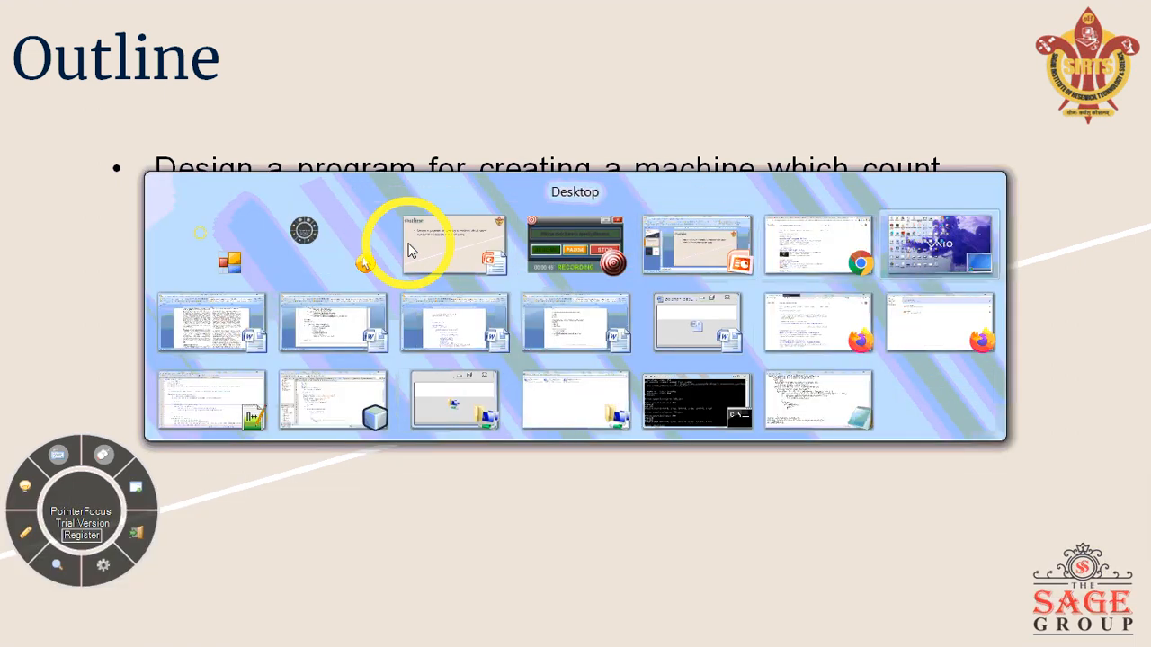
- Switch from the slides to the NetBeans window showing Practical5.java
{"action": "left_click", "coordinate": [81, 536]}
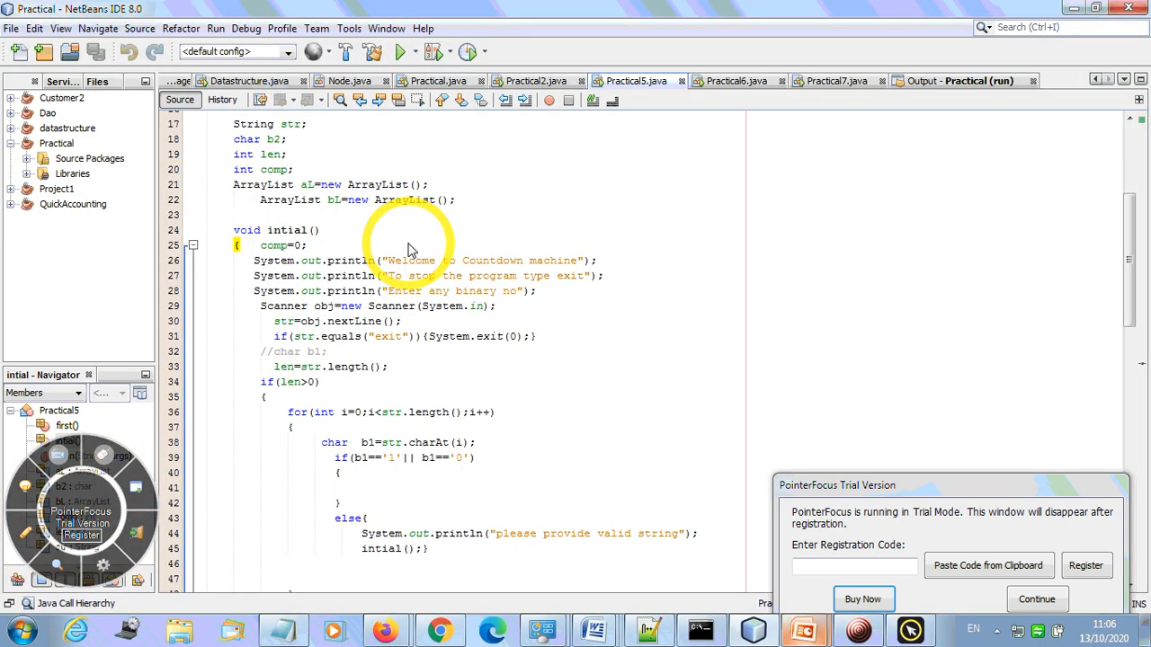
{"action": "left_click", "coordinate": [1036, 598]}
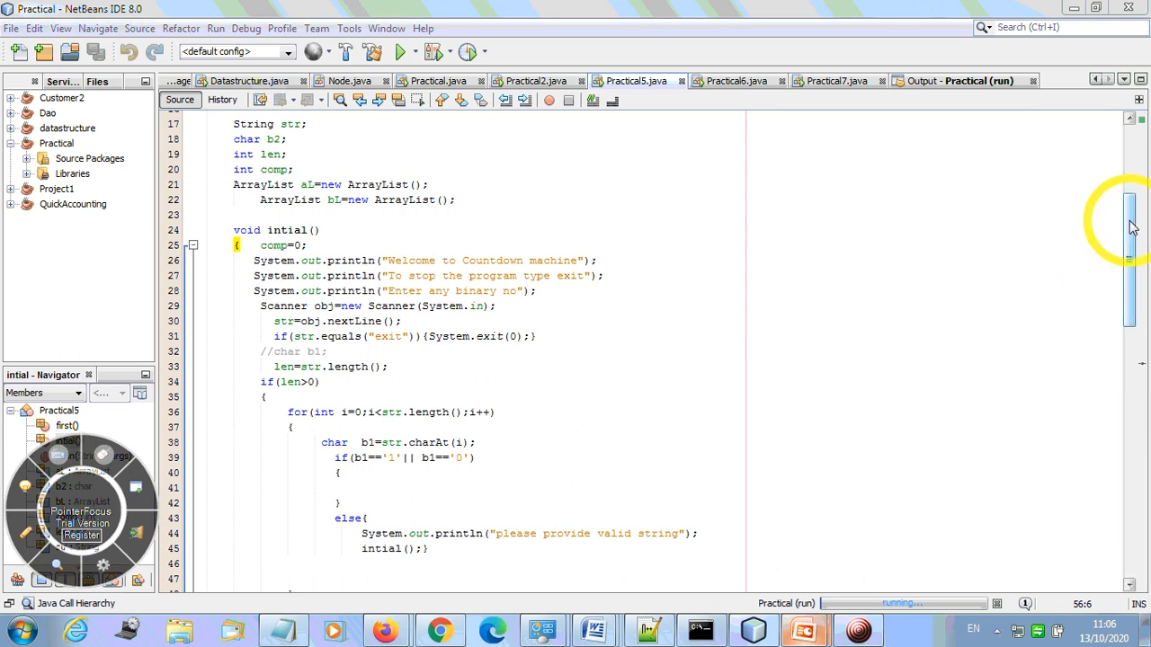
{"action": "scroll", "scroll_direction": "up", "scroll_amount": 3}
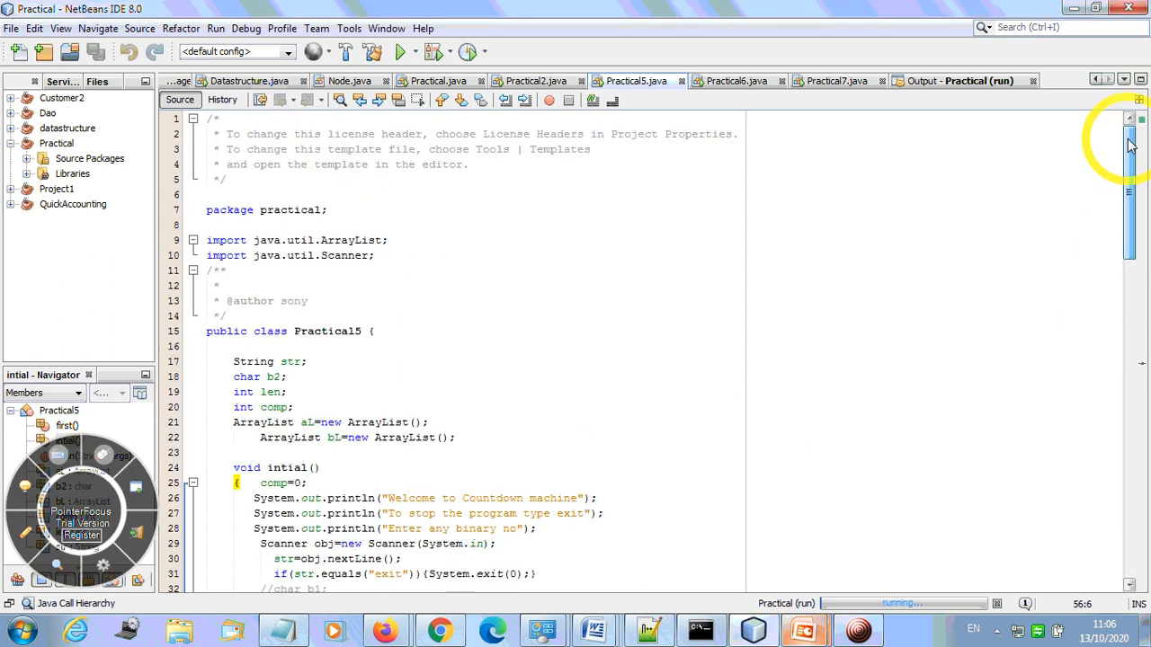
{"action": "mouse_move", "coordinate": [453, 323]}
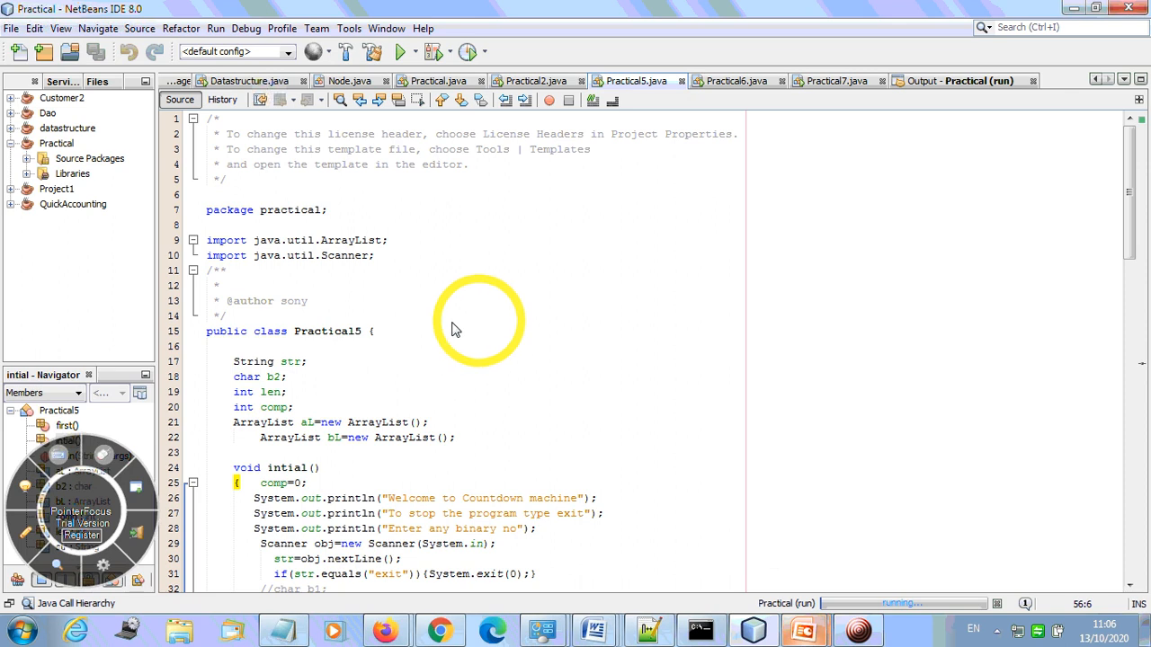
{"action": "mouse_move", "coordinate": [478, 327]}
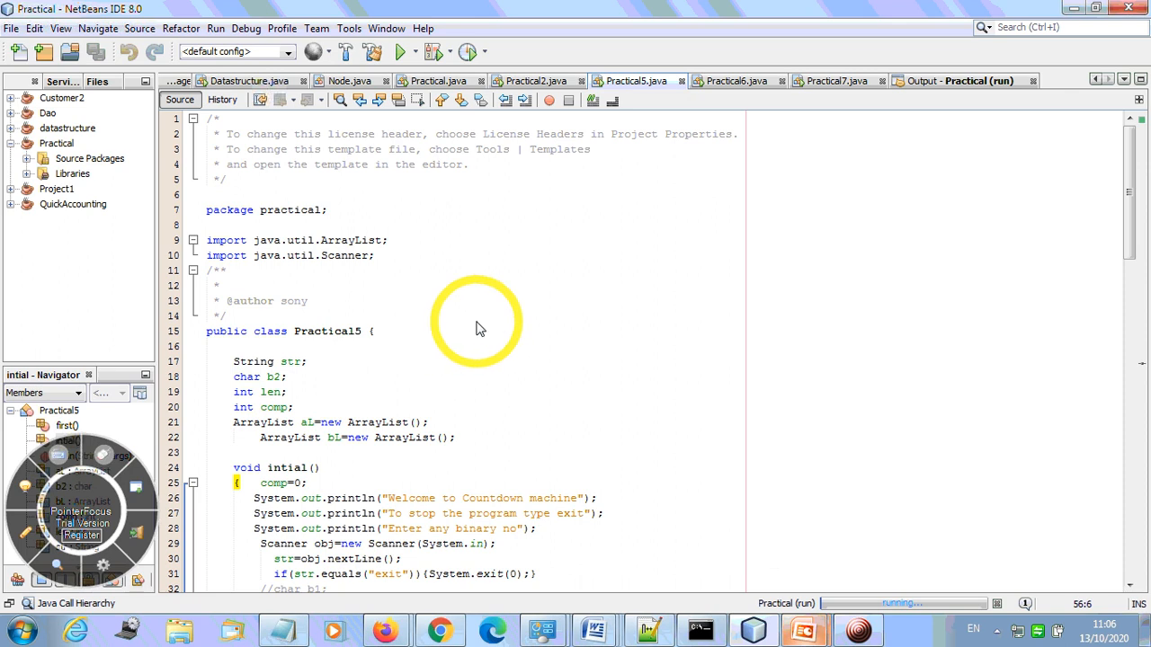
{"action": "mouse_move", "coordinate": [338, 363]}
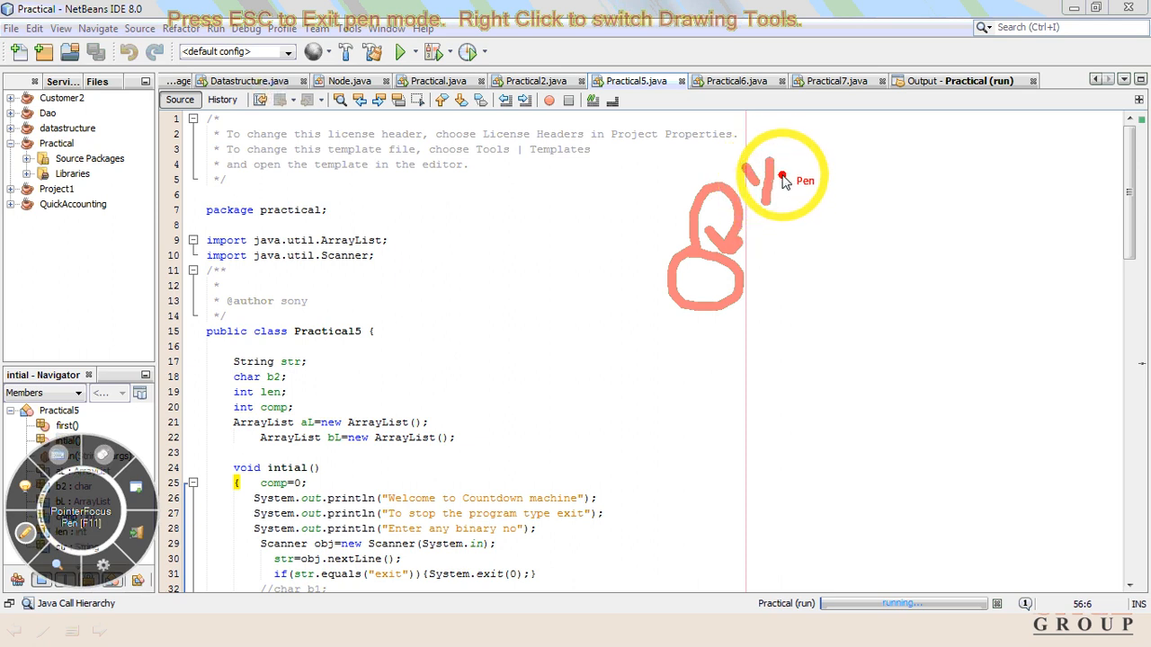
{"action": "mouse_move", "coordinate": [791, 173]}
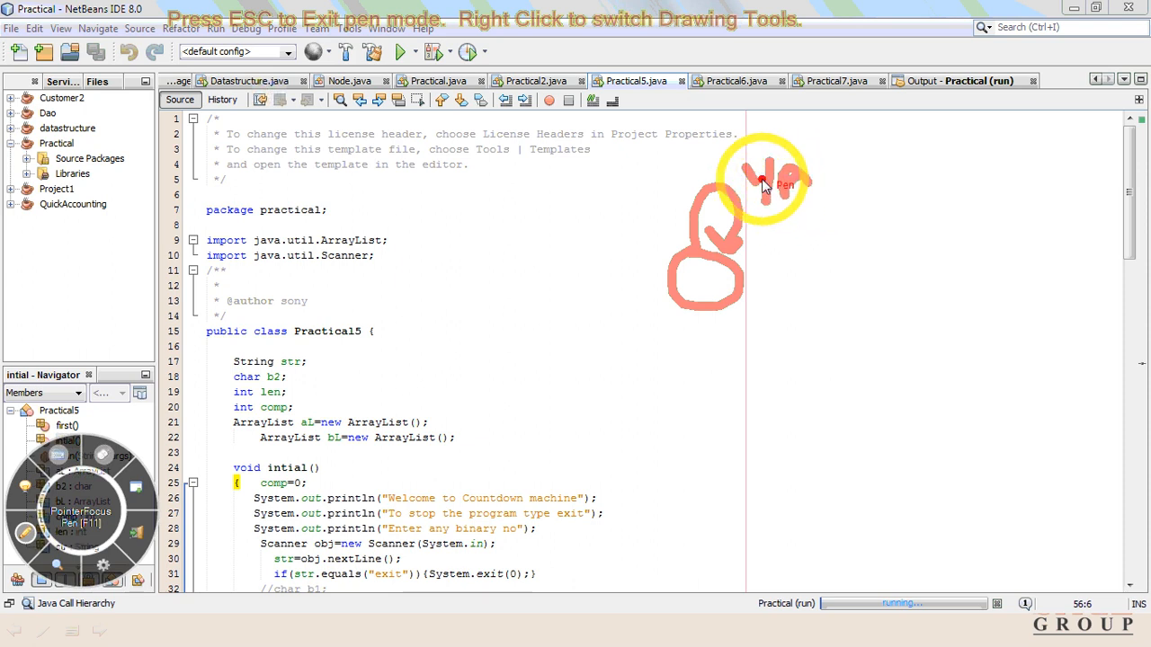
{"action": "left_click_drag", "start_coordinate": [765, 183], "coordinate": [782, 250]}
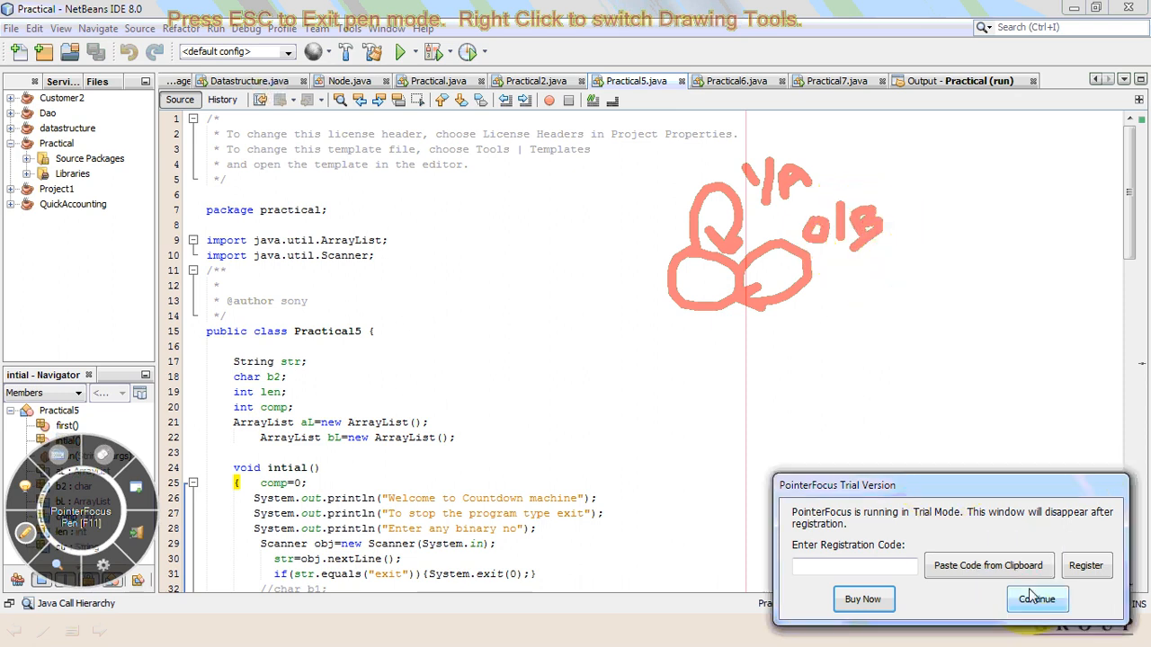
{"action": "left_click", "coordinate": [1036, 599]}
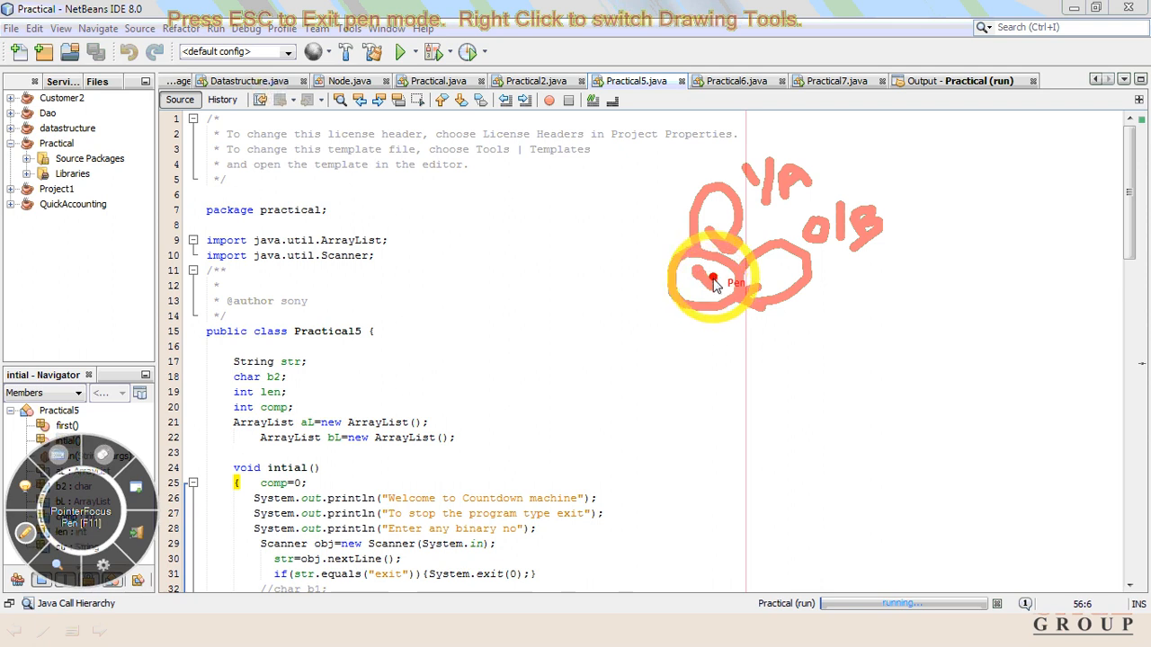
{"action": "left_click_drag", "start_coordinate": [712, 279], "coordinate": [743, 172]}
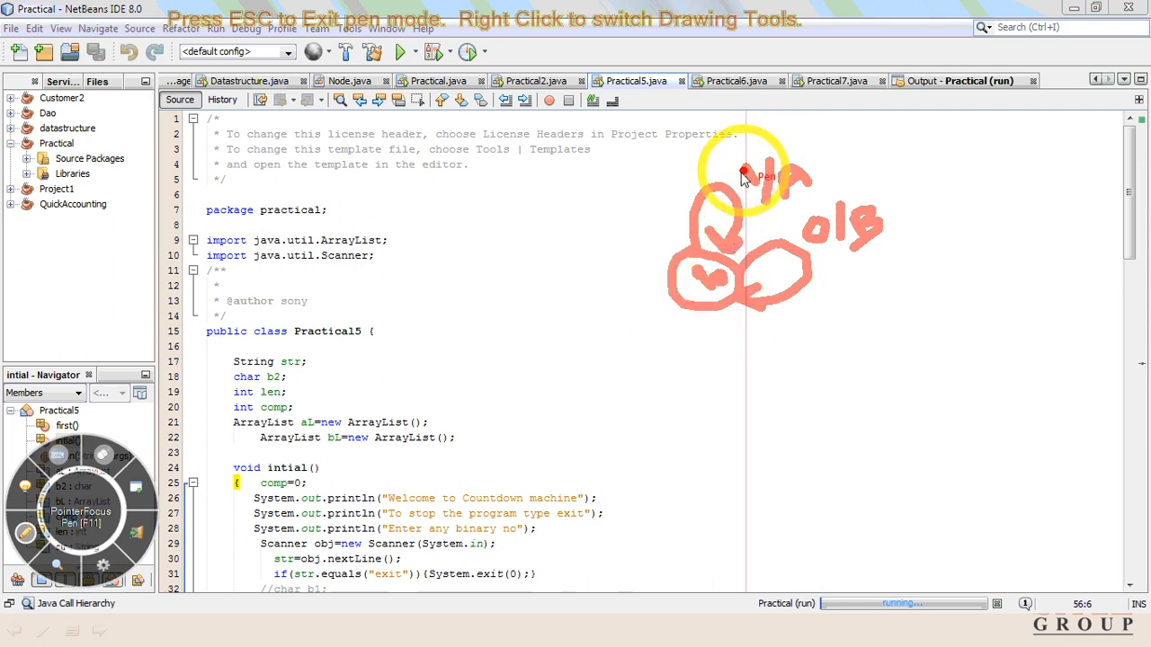
{"action": "mouse_move", "coordinate": [790, 187]}
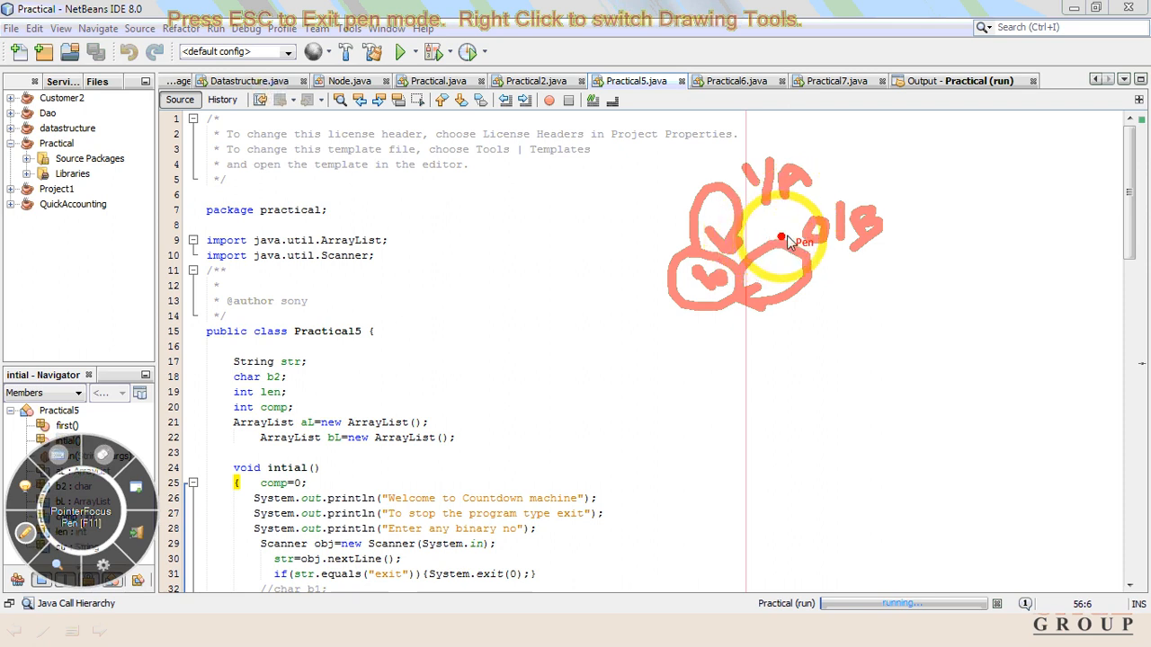
{"action": "left_click_drag", "start_coordinate": [783, 238], "coordinate": [866, 225]}
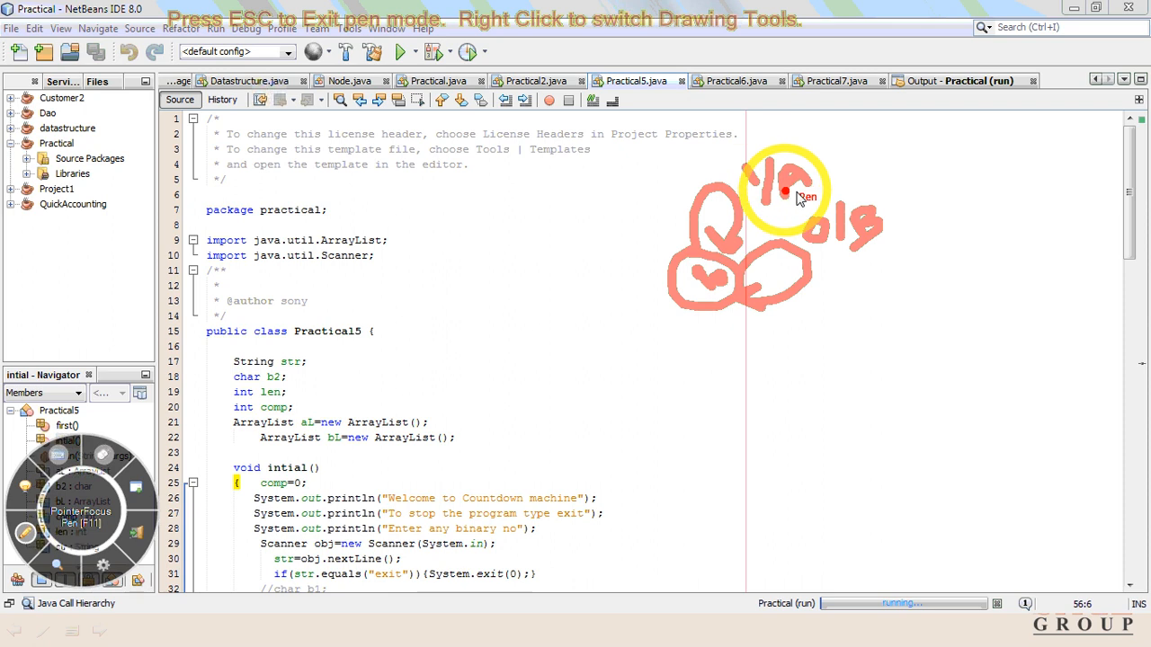
{"action": "mouse_move", "coordinate": [883, 227]}
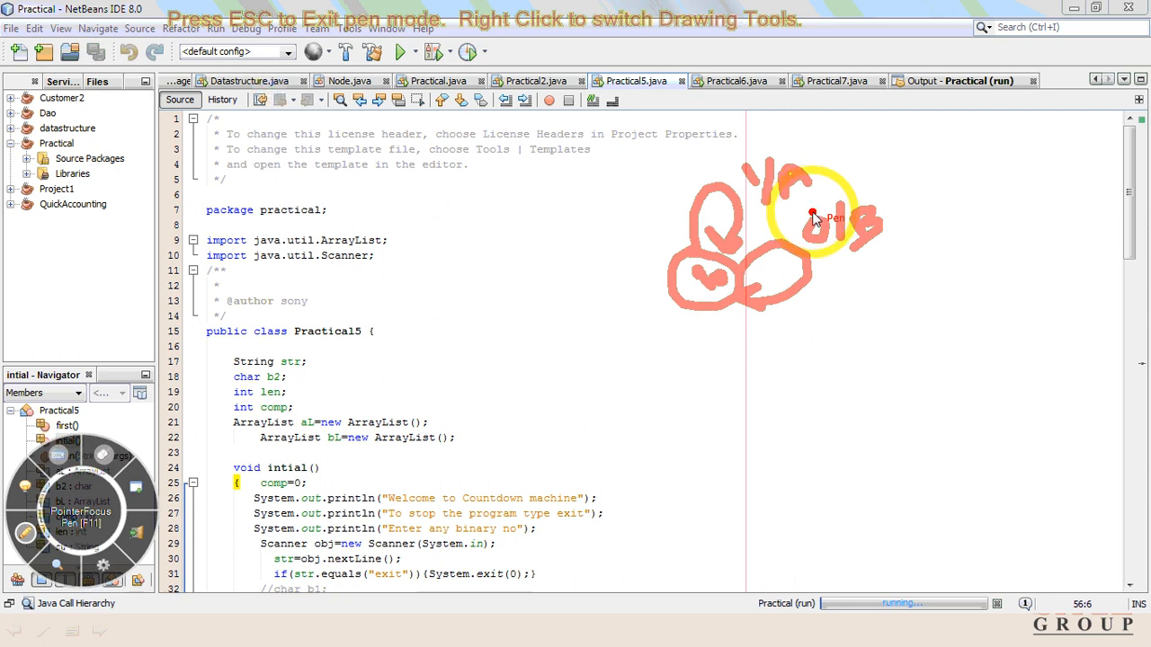
{"action": "mouse_move", "coordinate": [989, 241]}
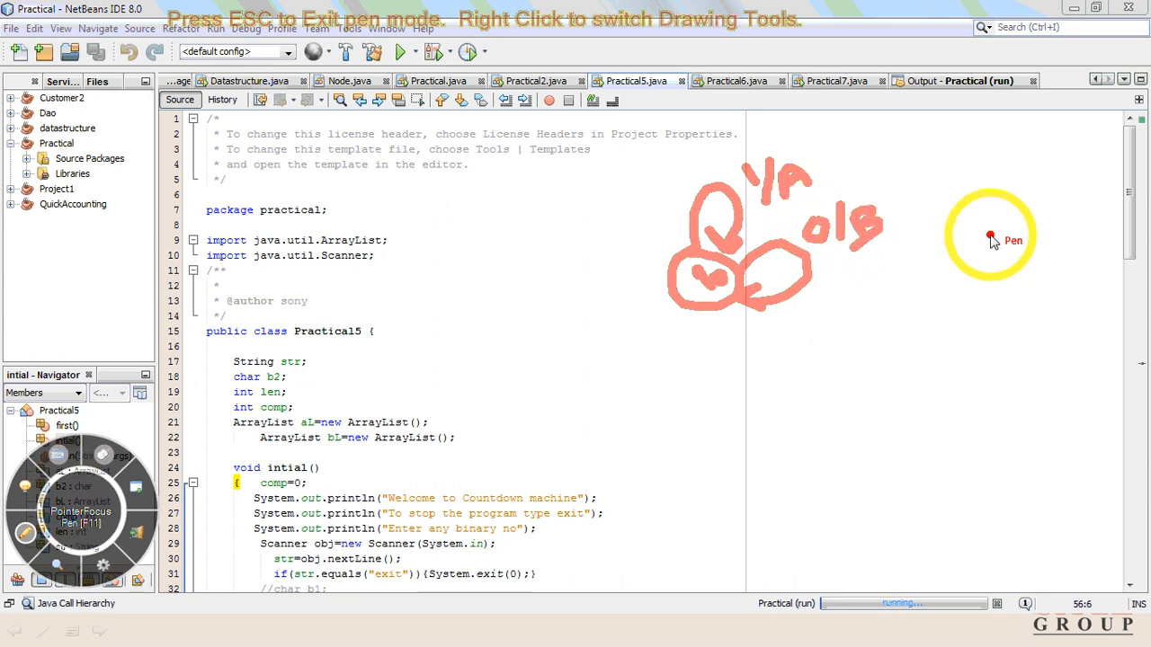
{"action": "mouse_move", "coordinate": [198, 377]}
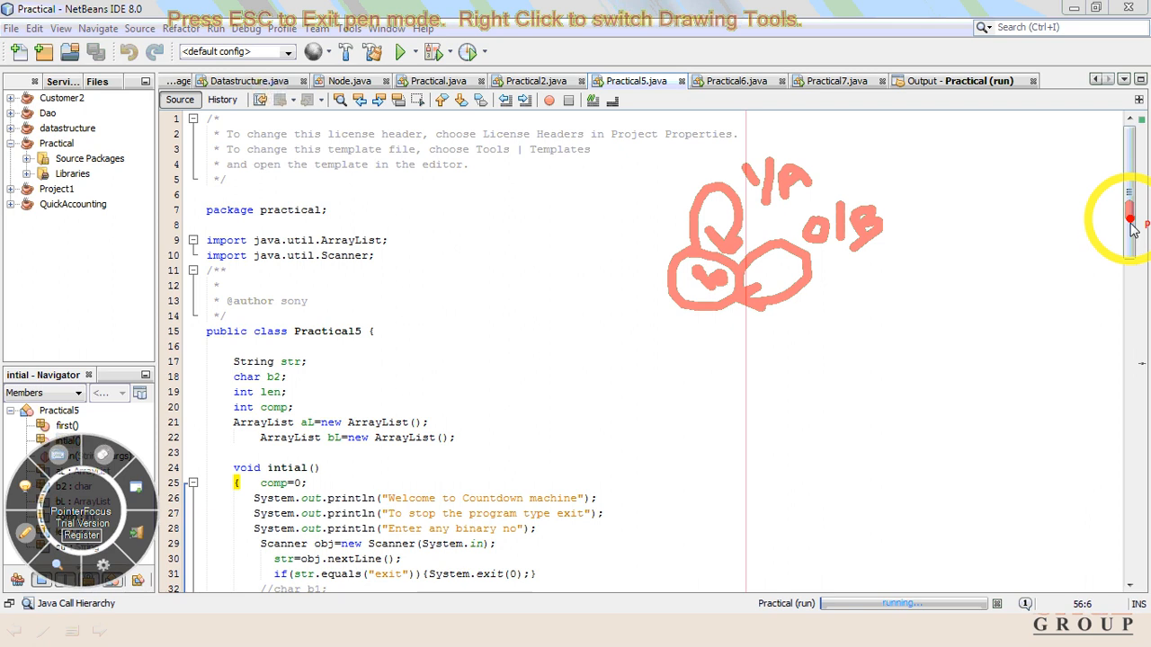
{"action": "mouse_move", "coordinate": [205, 543]}
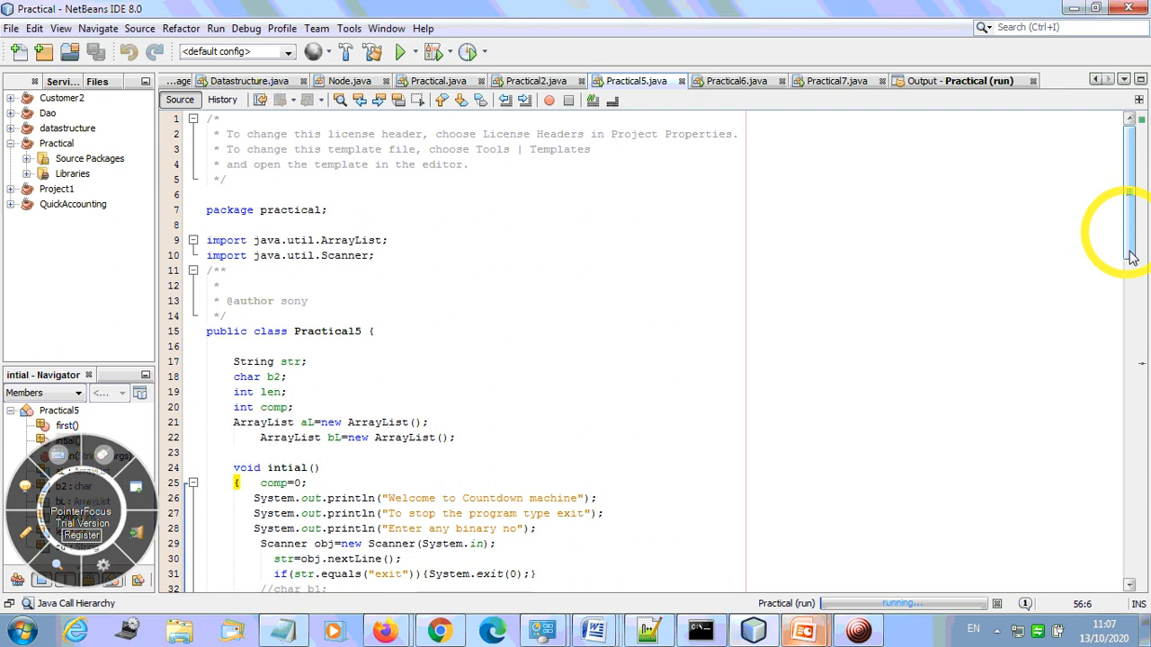
{"action": "scroll", "scroll_direction": "down", "scroll_amount": 3}
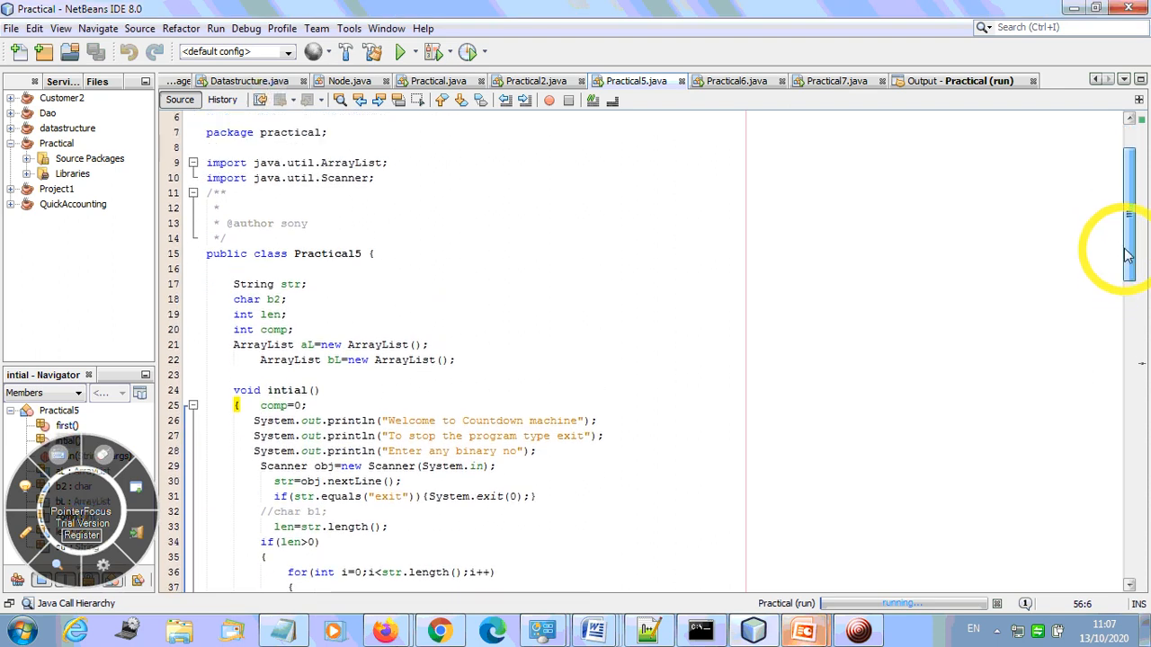
{"action": "scroll", "scroll_direction": "down", "scroll_amount": 3}
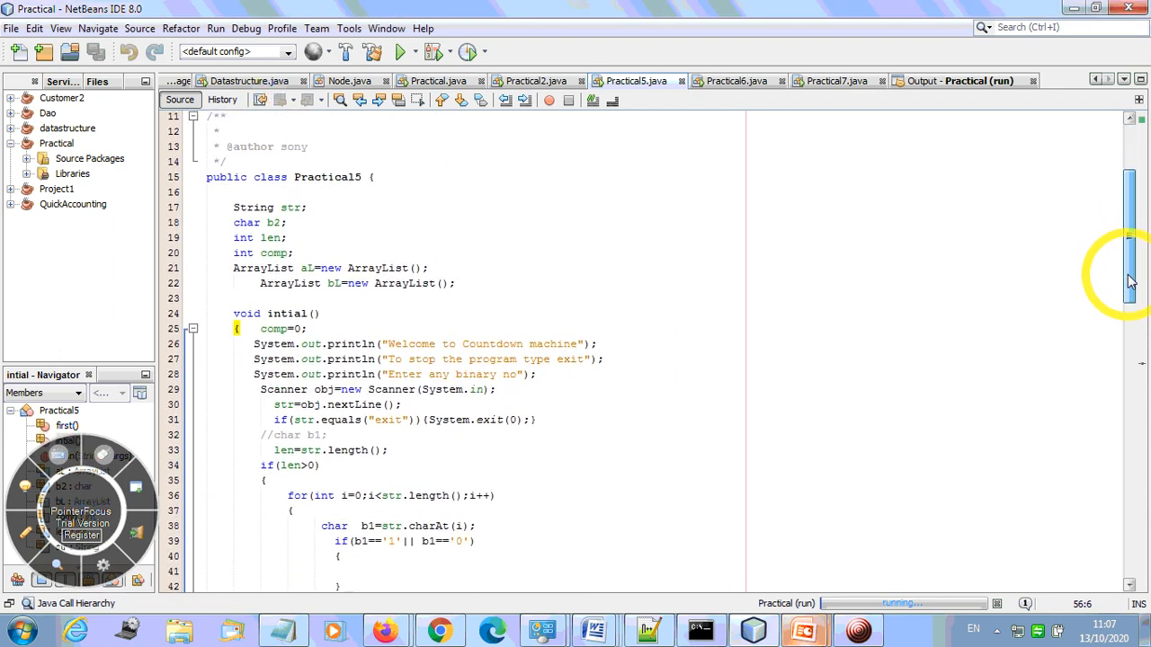
{"action": "mouse_move", "coordinate": [298, 241]}
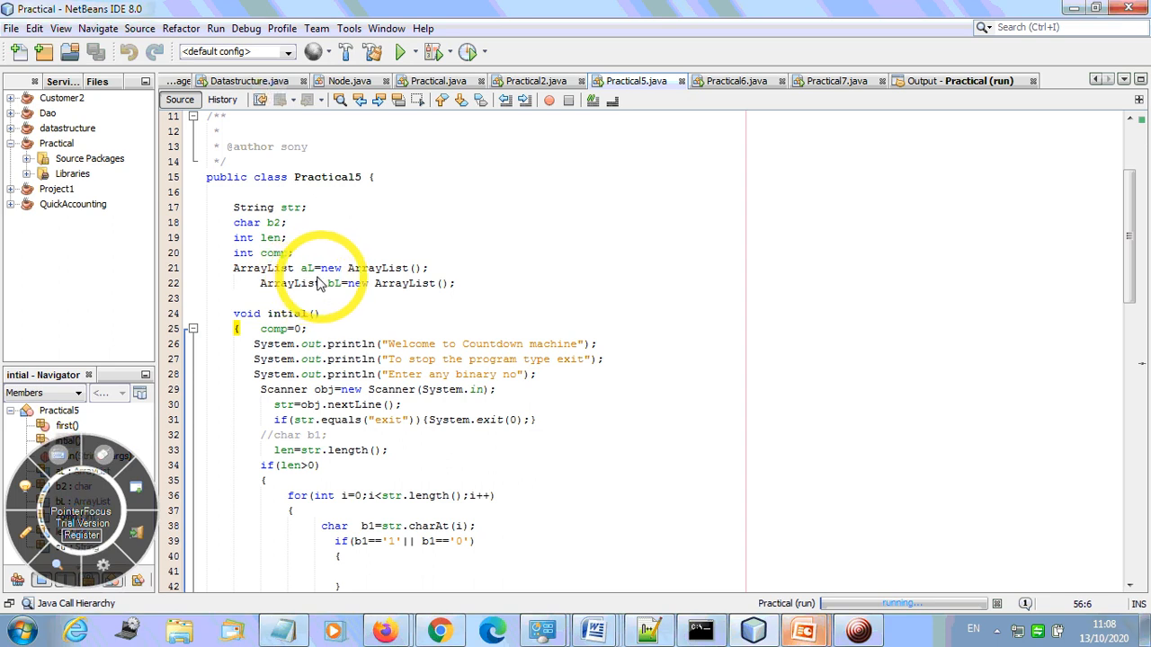
{"action": "mouse_move", "coordinate": [430, 272]}
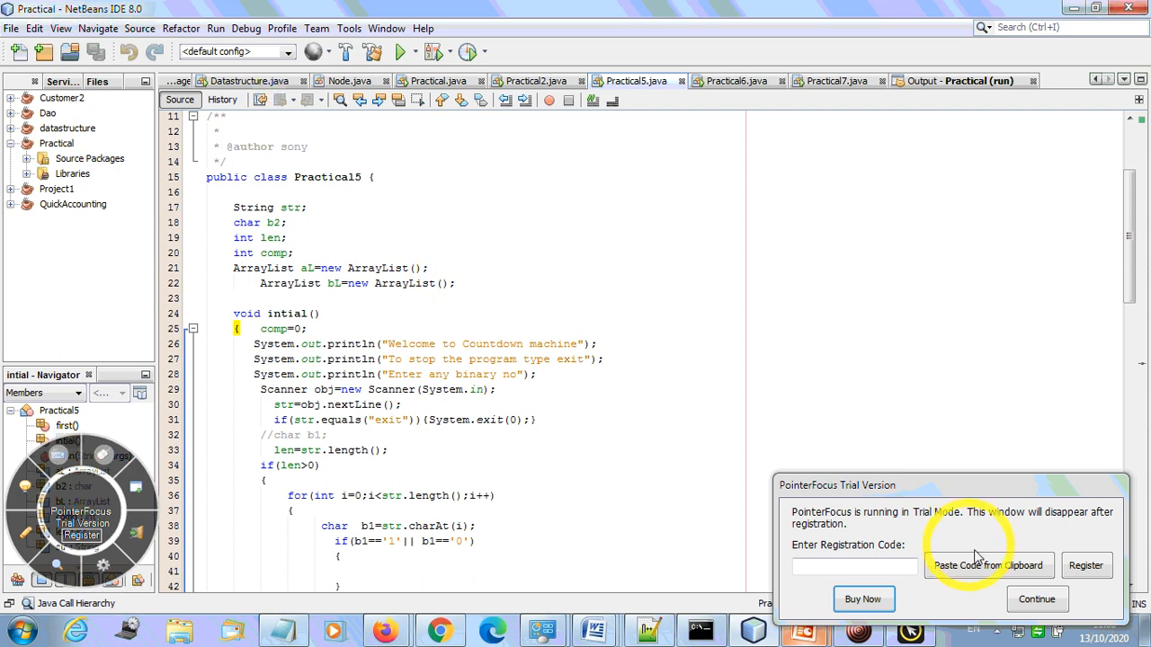
{"action": "mouse_move", "coordinate": [845, 468]}
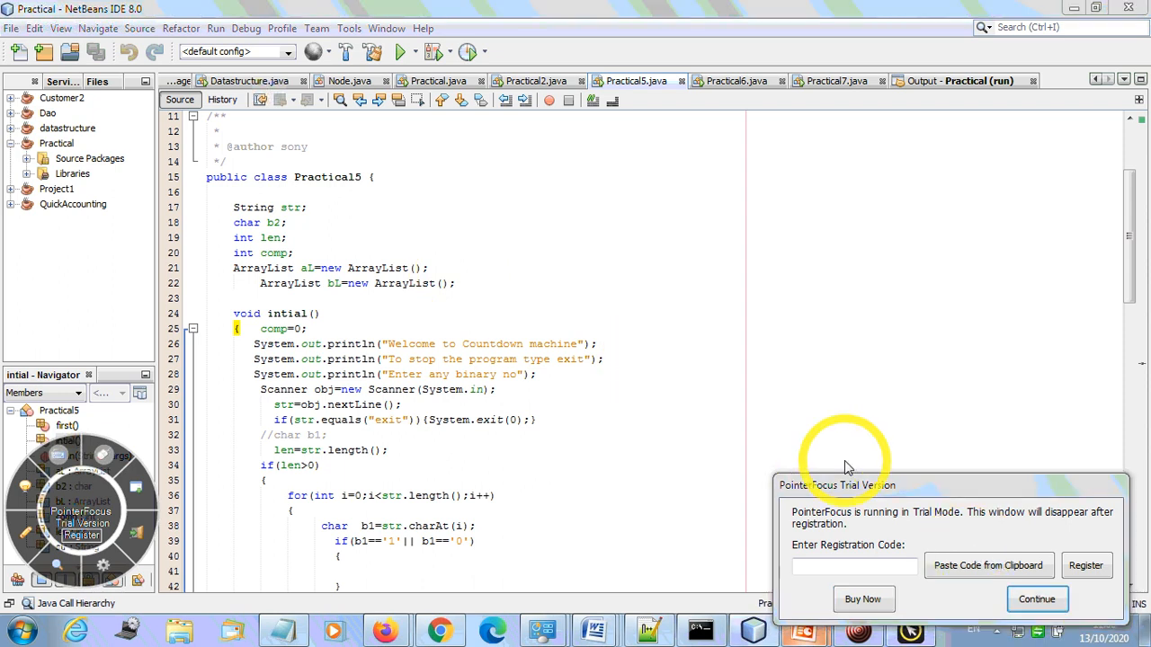
{"action": "left_click", "coordinate": [1036, 599]}
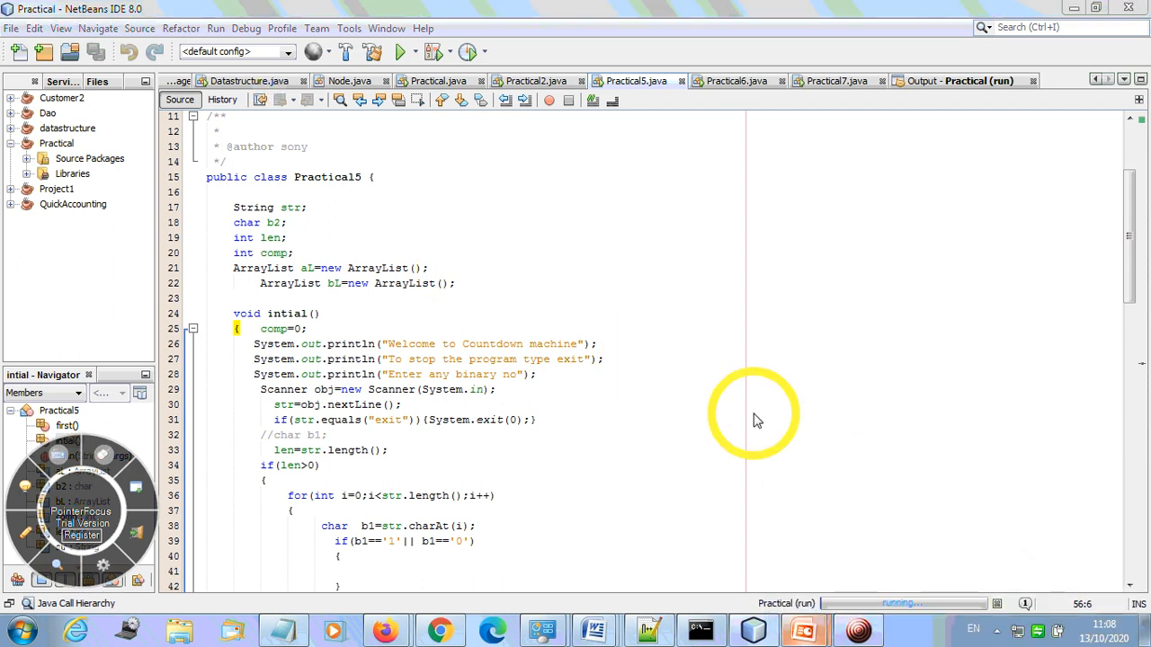
{"action": "mouse_move", "coordinate": [345, 286]}
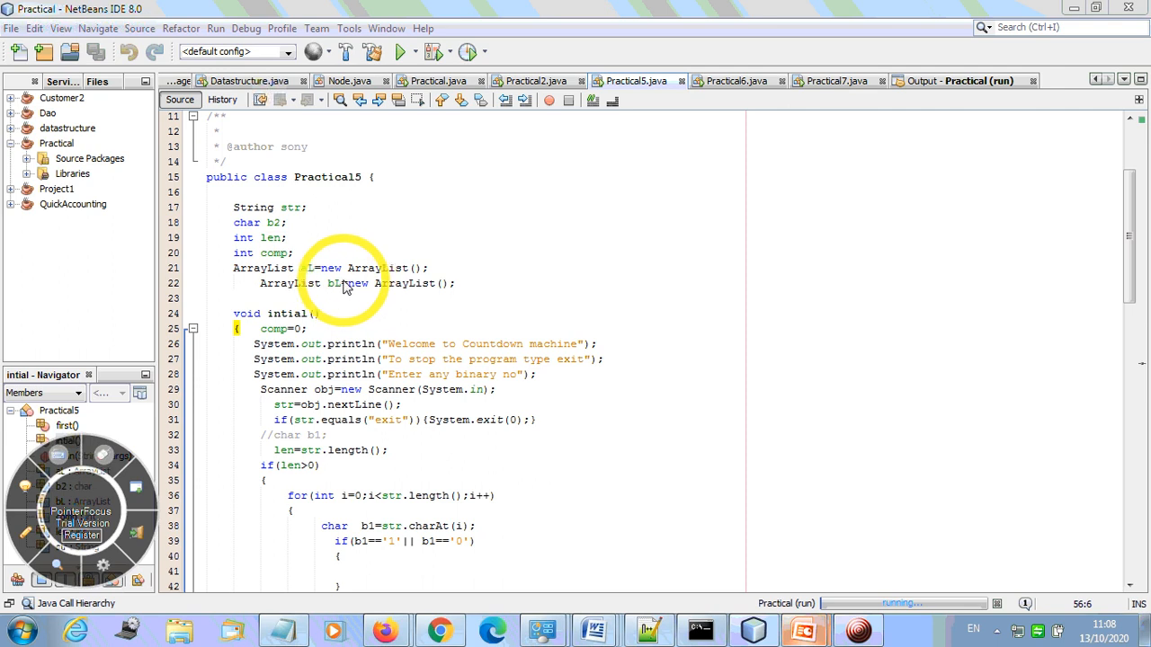
{"action": "mouse_move", "coordinate": [288, 338]}
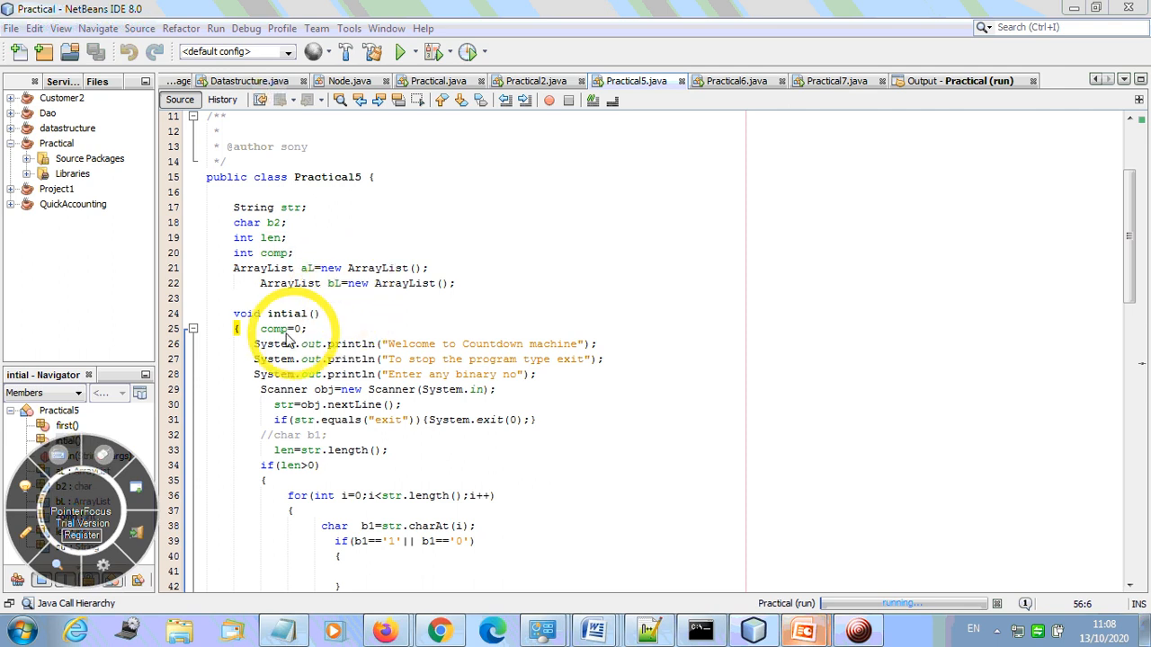
{"action": "mouse_move", "coordinate": [415, 345]}
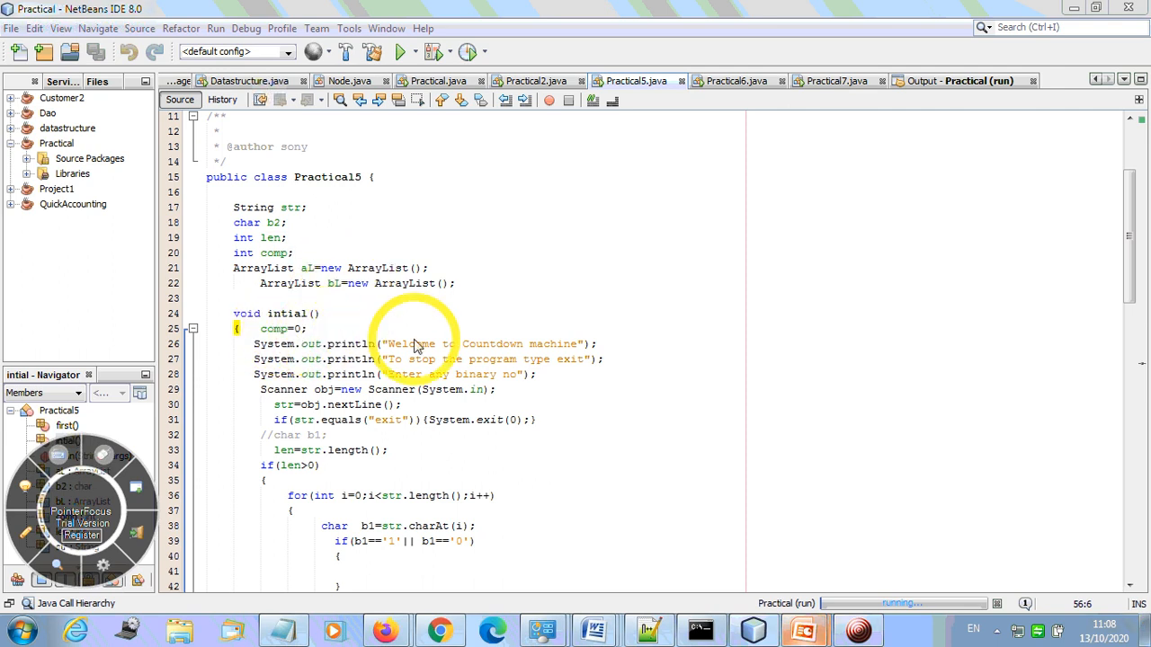
{"action": "mouse_move", "coordinate": [453, 380]}
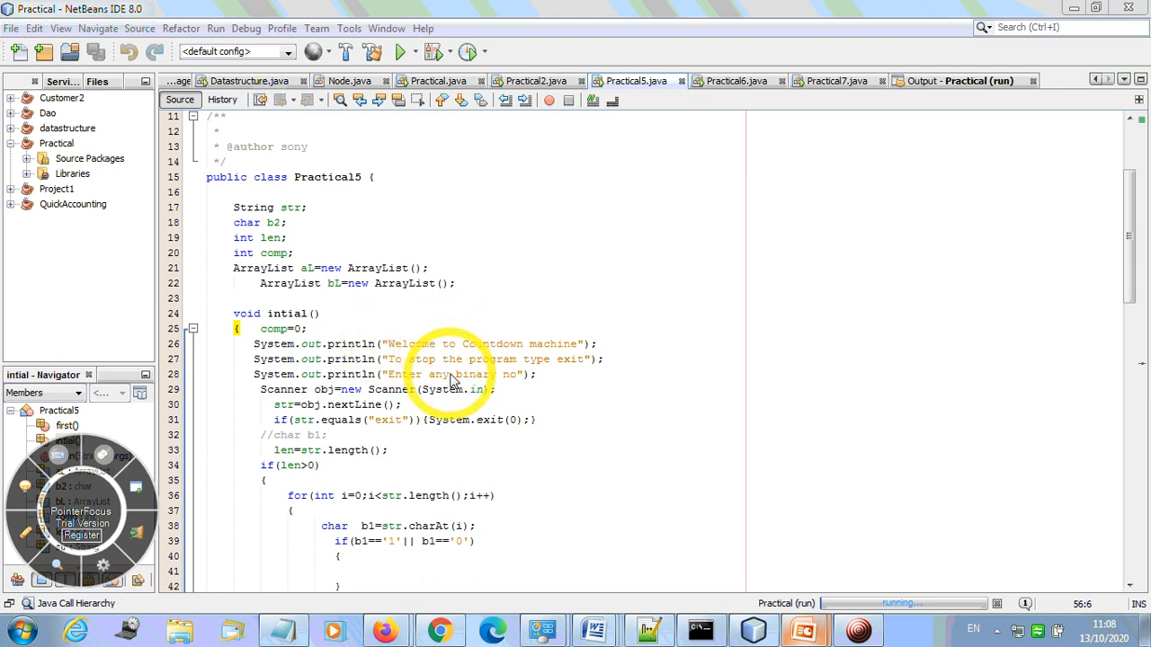
{"action": "mouse_move", "coordinate": [446, 410]}
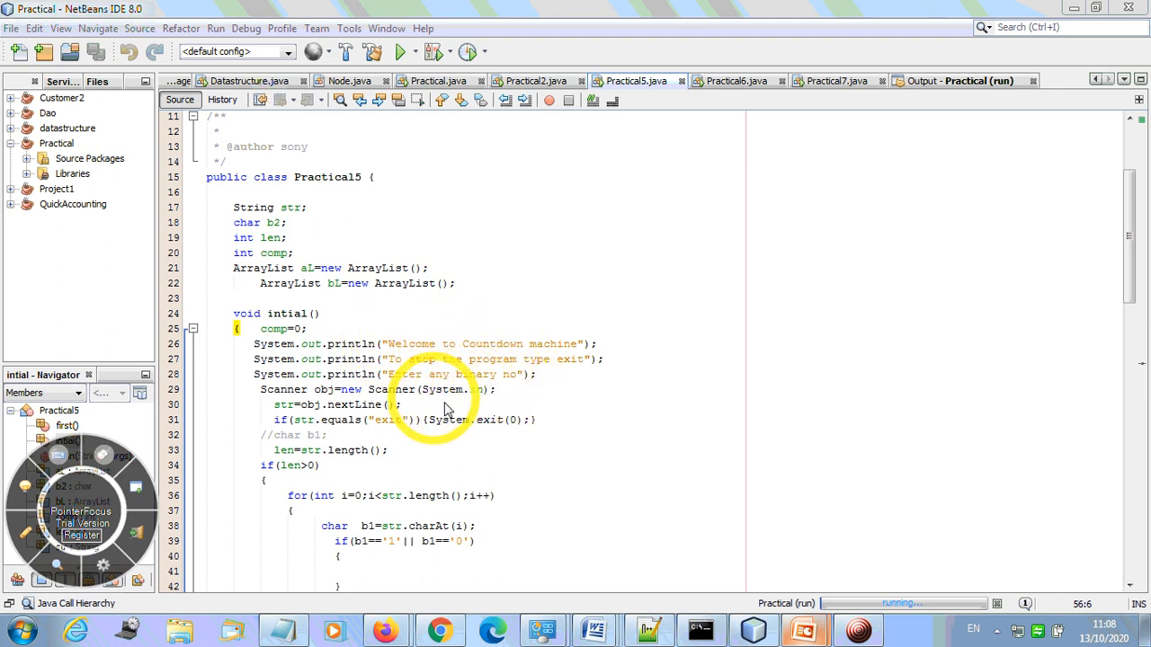
{"action": "mouse_move", "coordinate": [291, 403]}
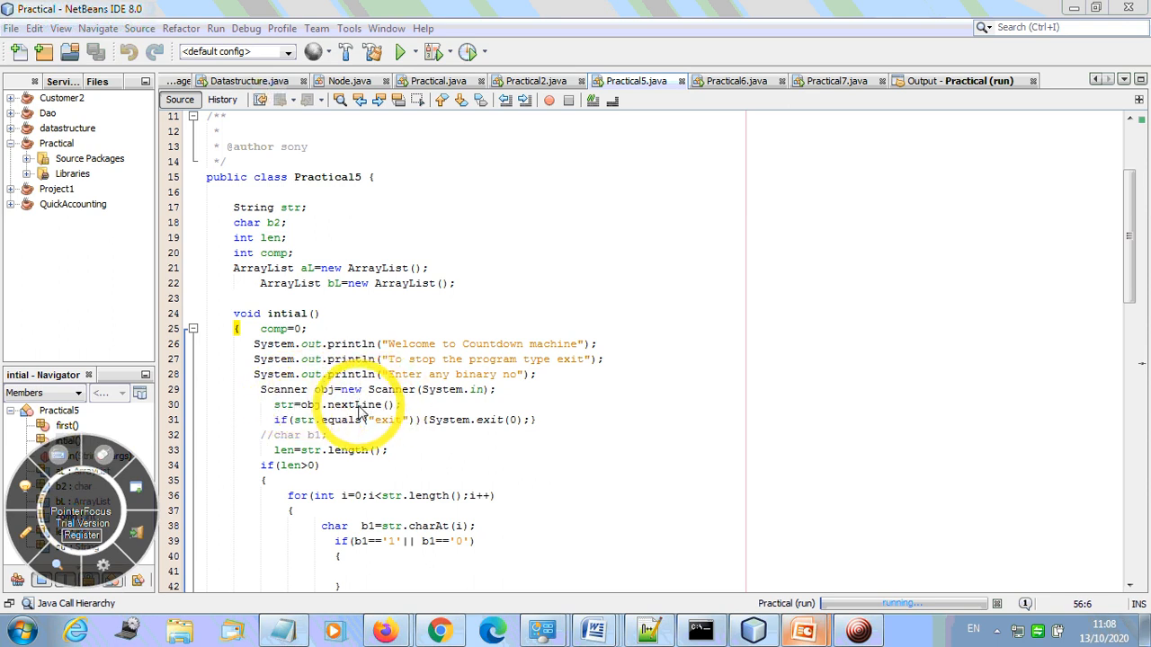
{"action": "mouse_move", "coordinate": [360, 430]}
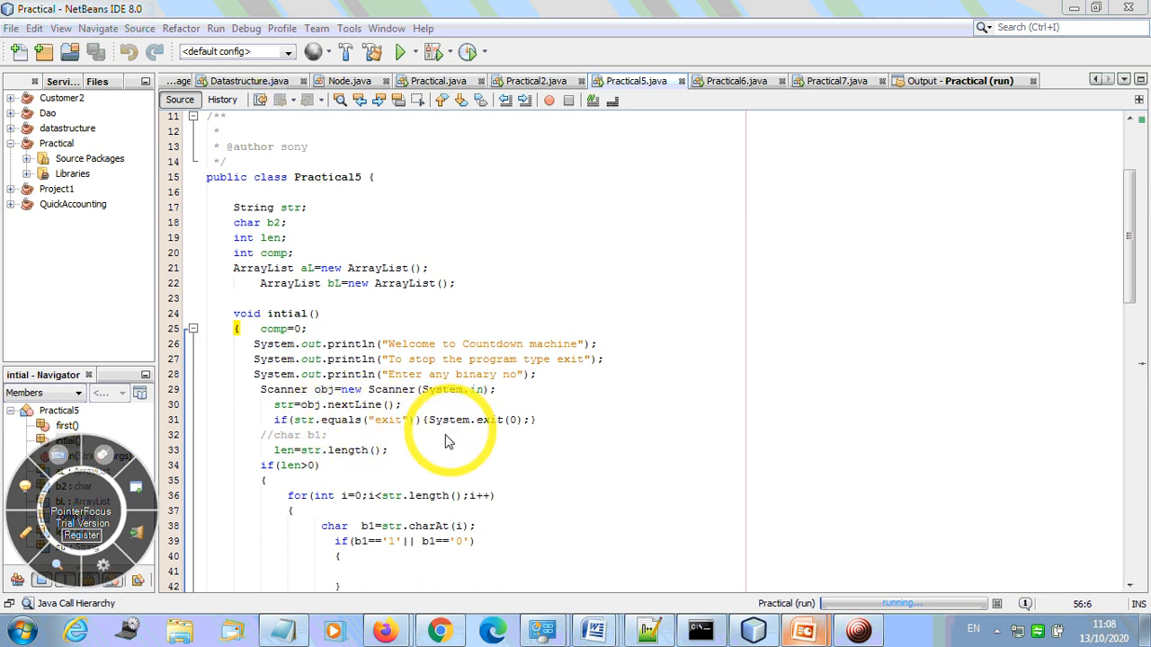
{"action": "mouse_move", "coordinate": [339, 468]}
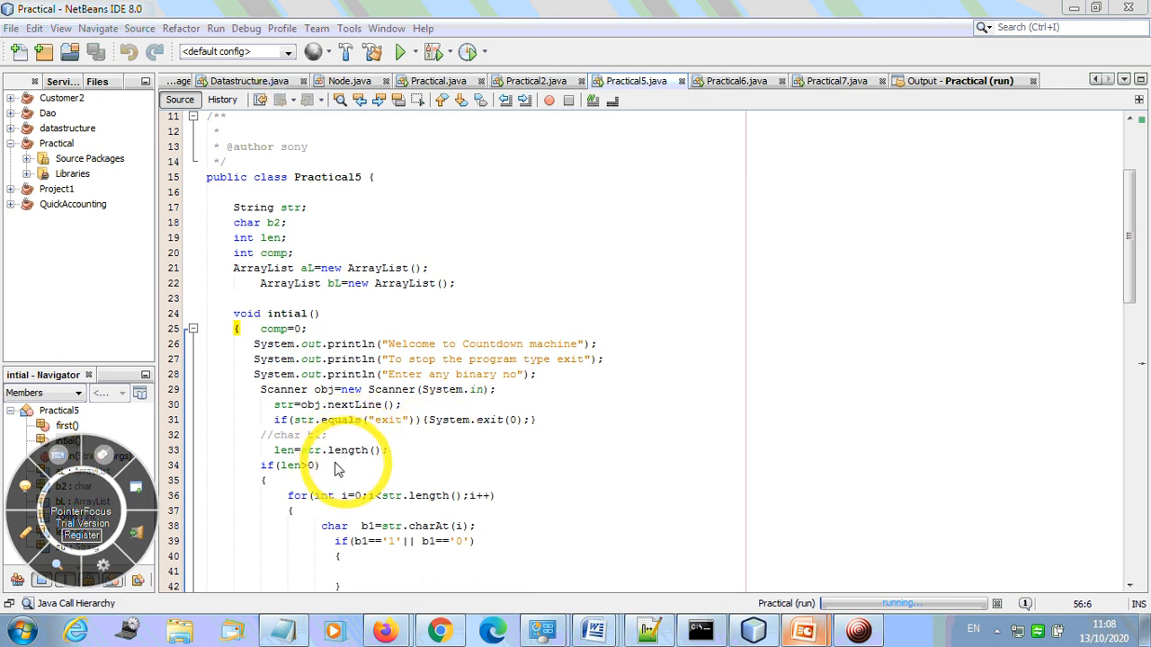
{"action": "mouse_move", "coordinate": [392, 464]}
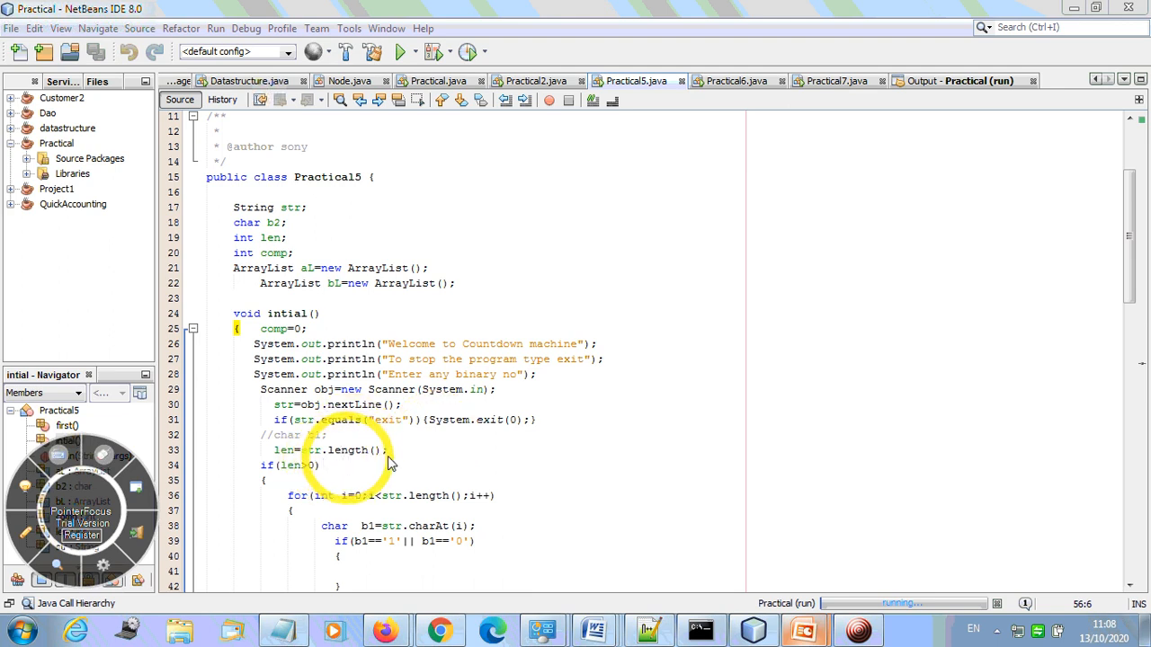
{"action": "mouse_move", "coordinate": [1133, 292]}
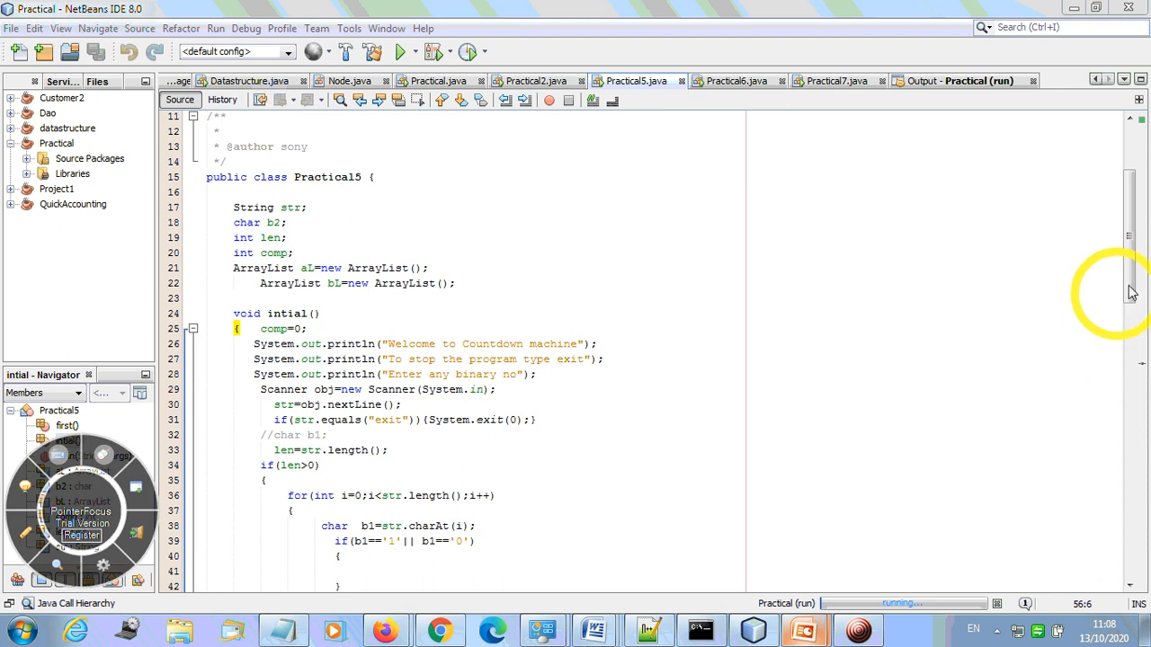
- Scroll to initial()'s character-checking for loop and its invalid-string else branch
{"action": "scroll", "scroll_direction": "down", "scroll_amount": 3}
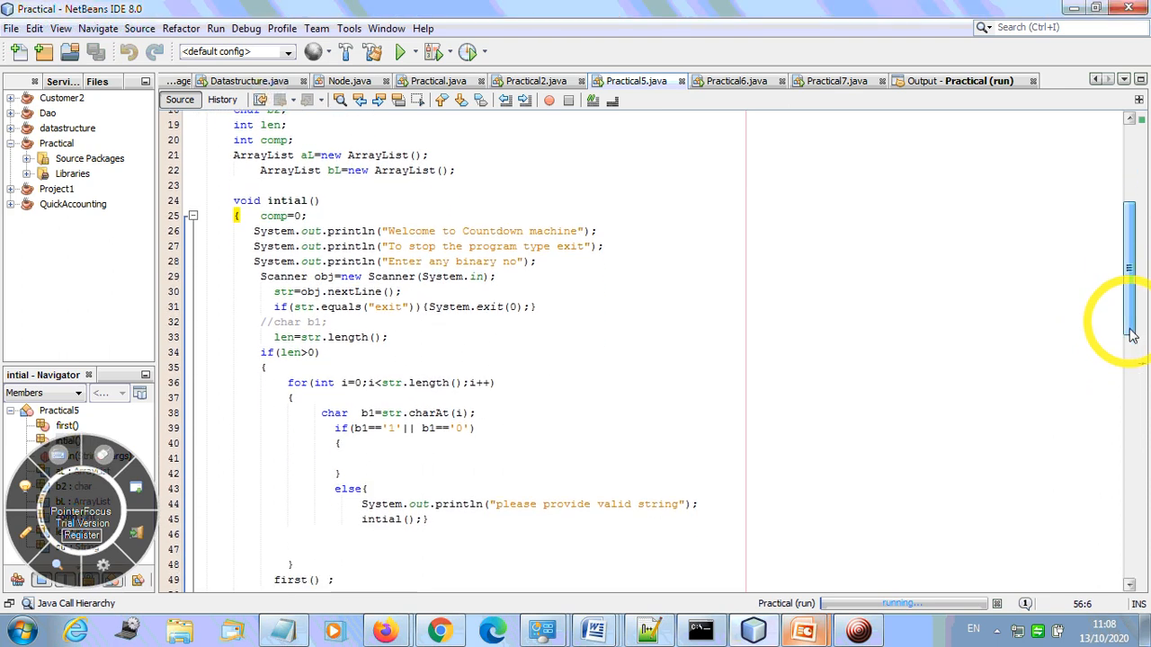
{"action": "scroll", "scroll_direction": "down", "scroll_amount": 3}
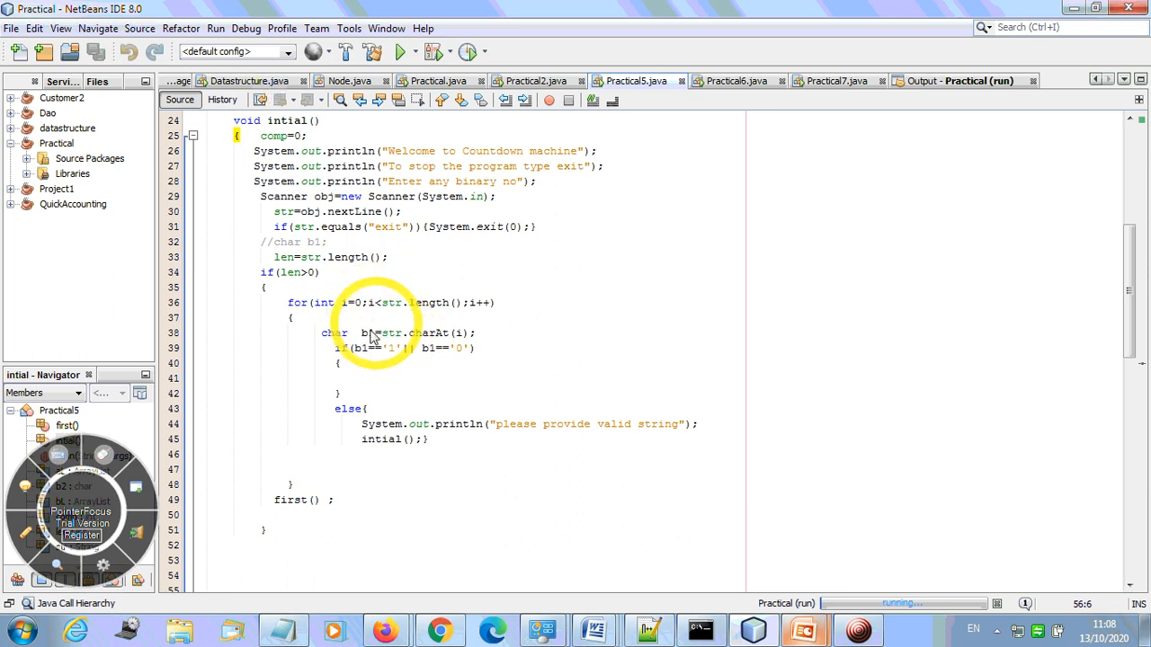
{"action": "mouse_move", "coordinate": [403, 349]}
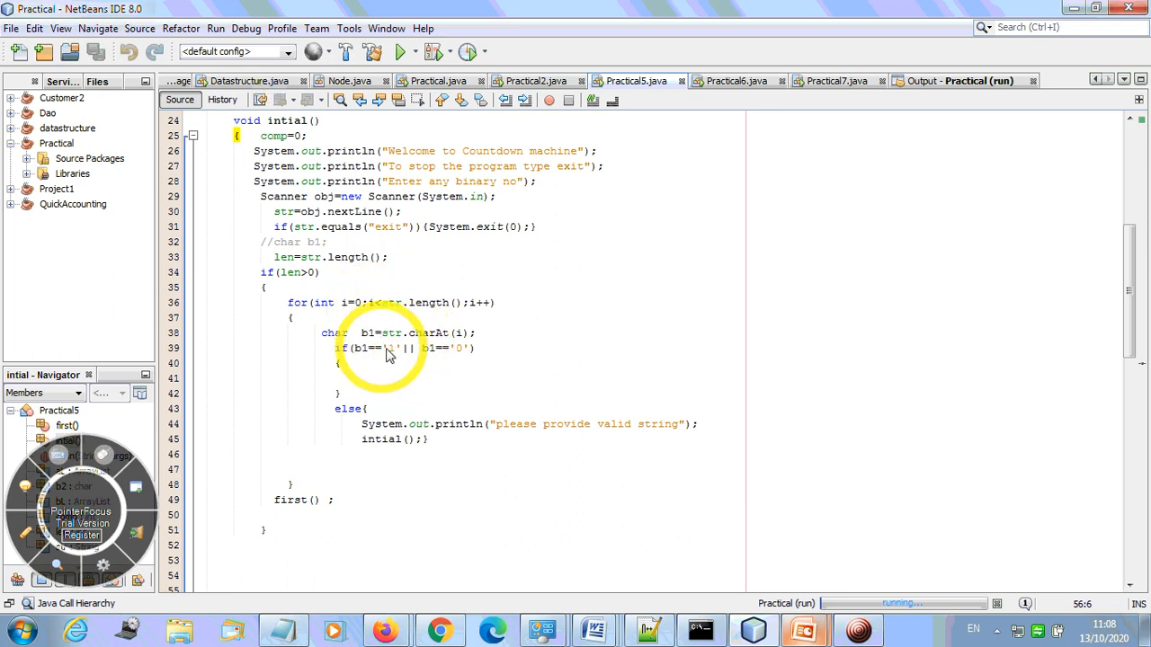
{"action": "mouse_move", "coordinate": [430, 323]}
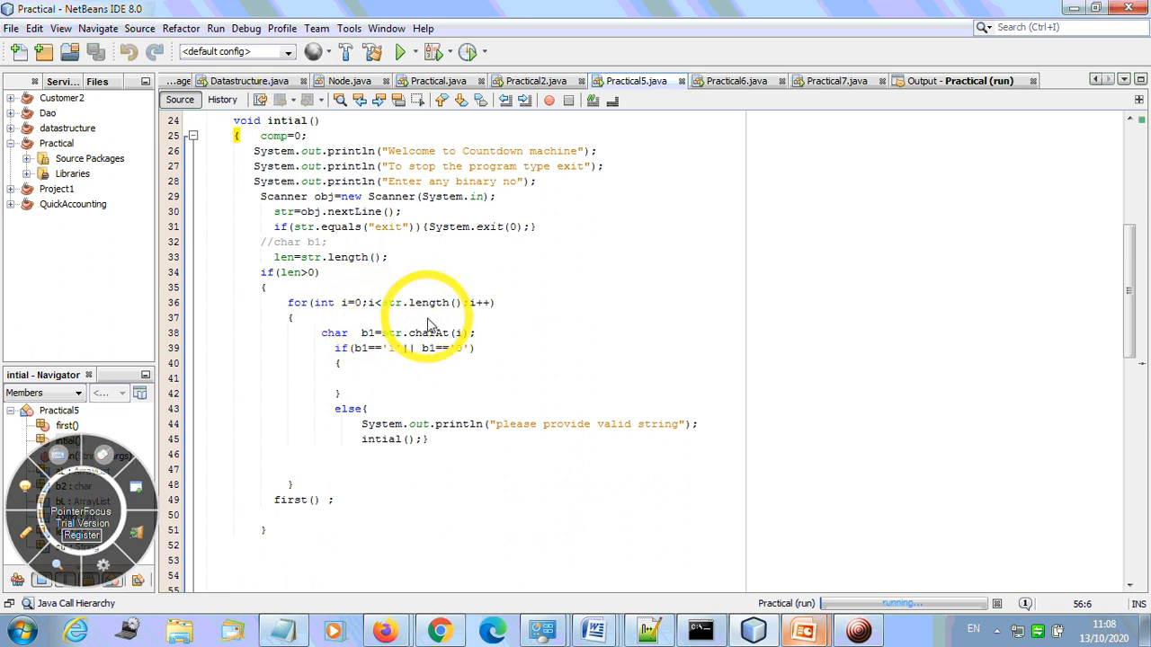
{"action": "mouse_move", "coordinate": [428, 356]}
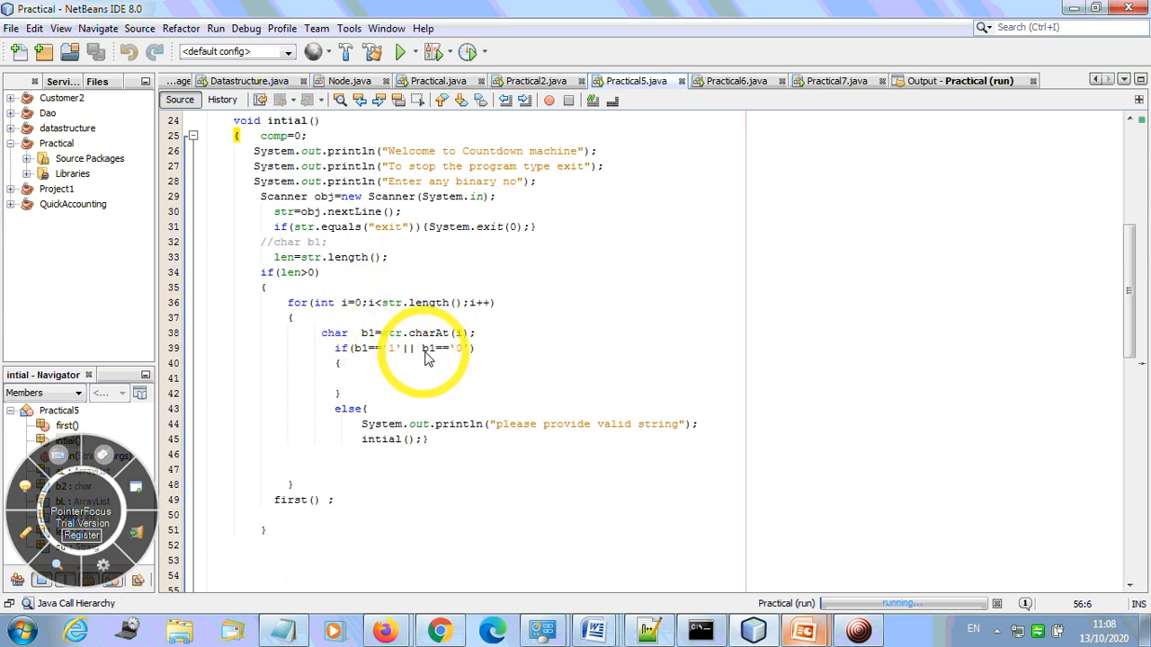
{"action": "mouse_move", "coordinate": [428, 369]}
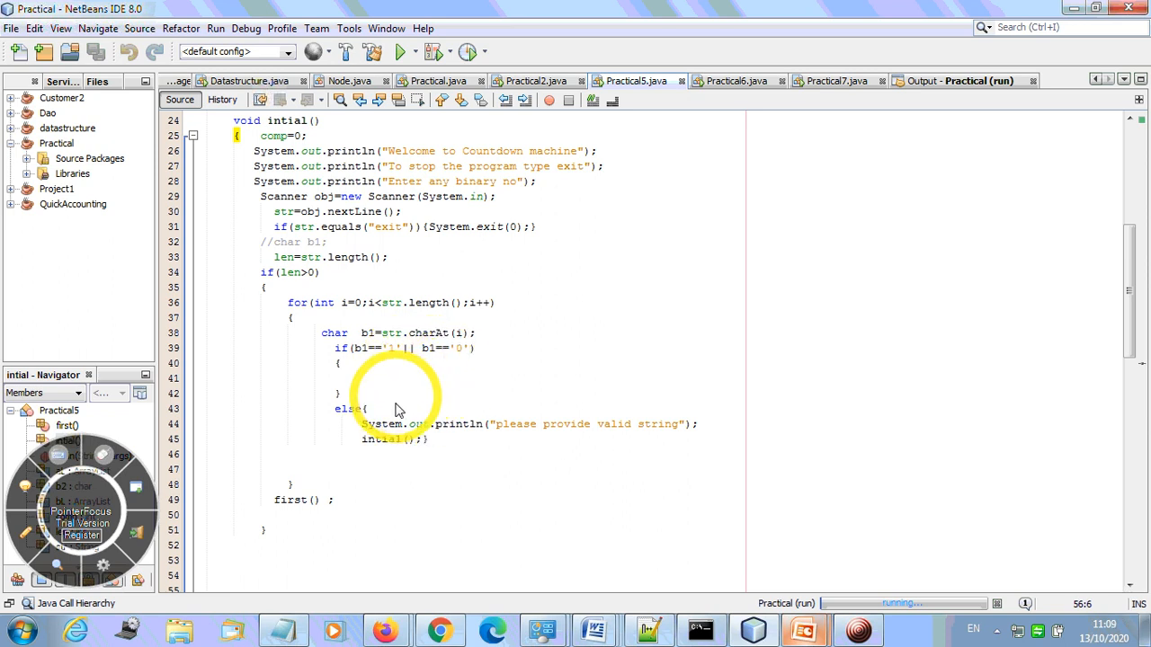
{"action": "mouse_move", "coordinate": [468, 425]}
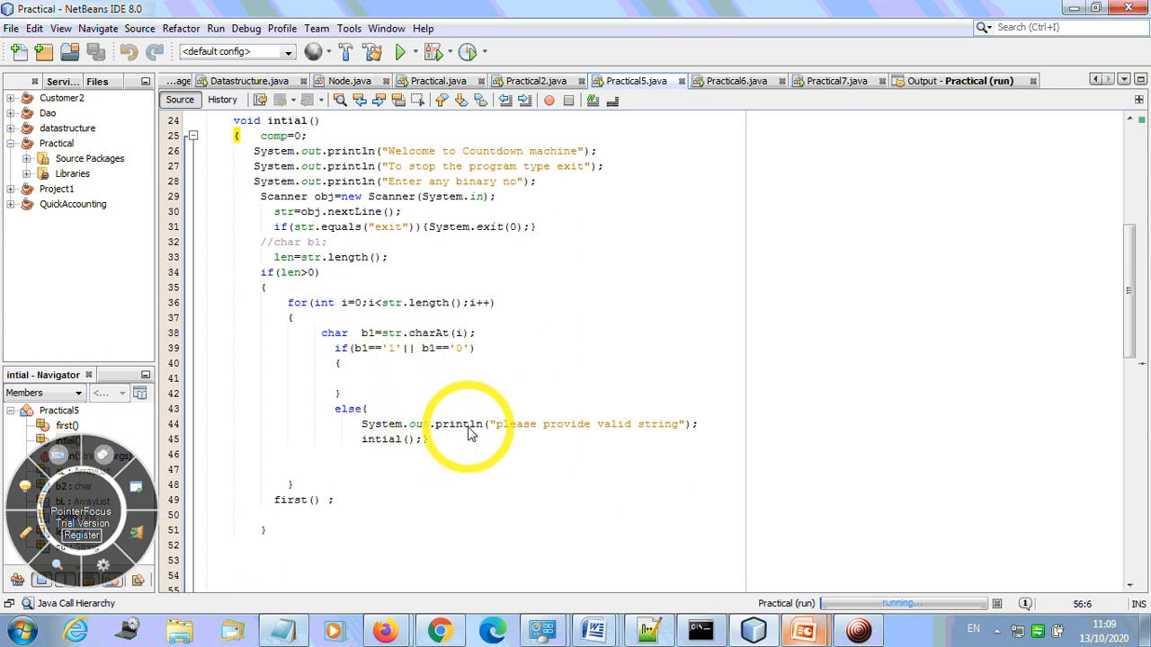
{"action": "mouse_move", "coordinate": [489, 442]}
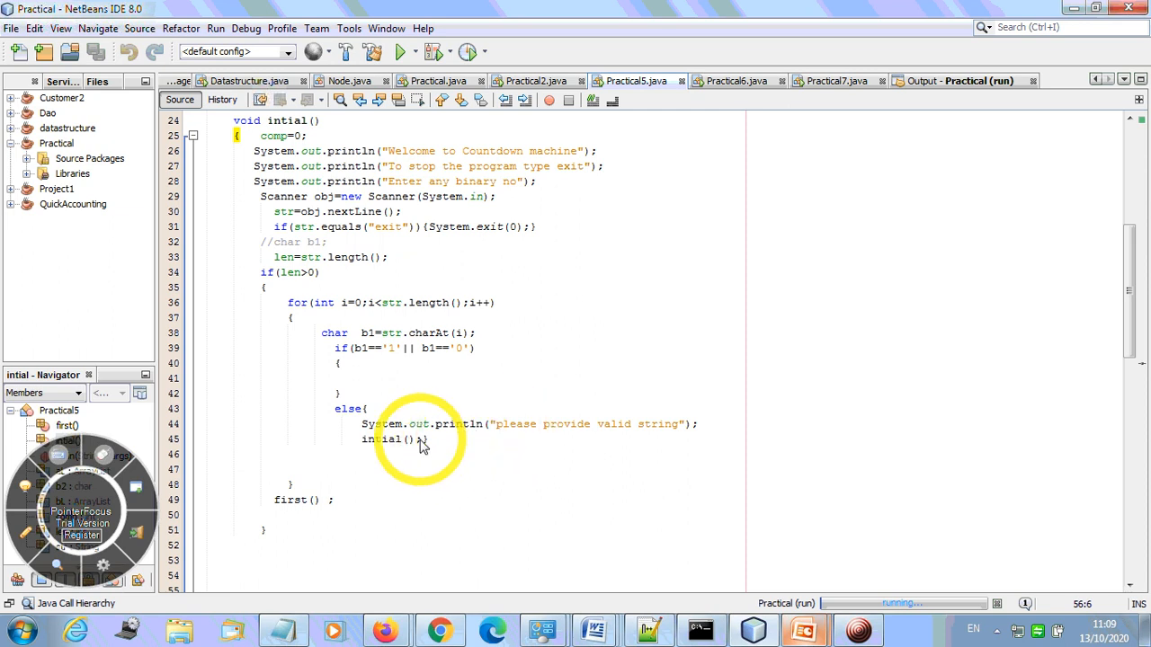
{"action": "mouse_move", "coordinate": [392, 395]}
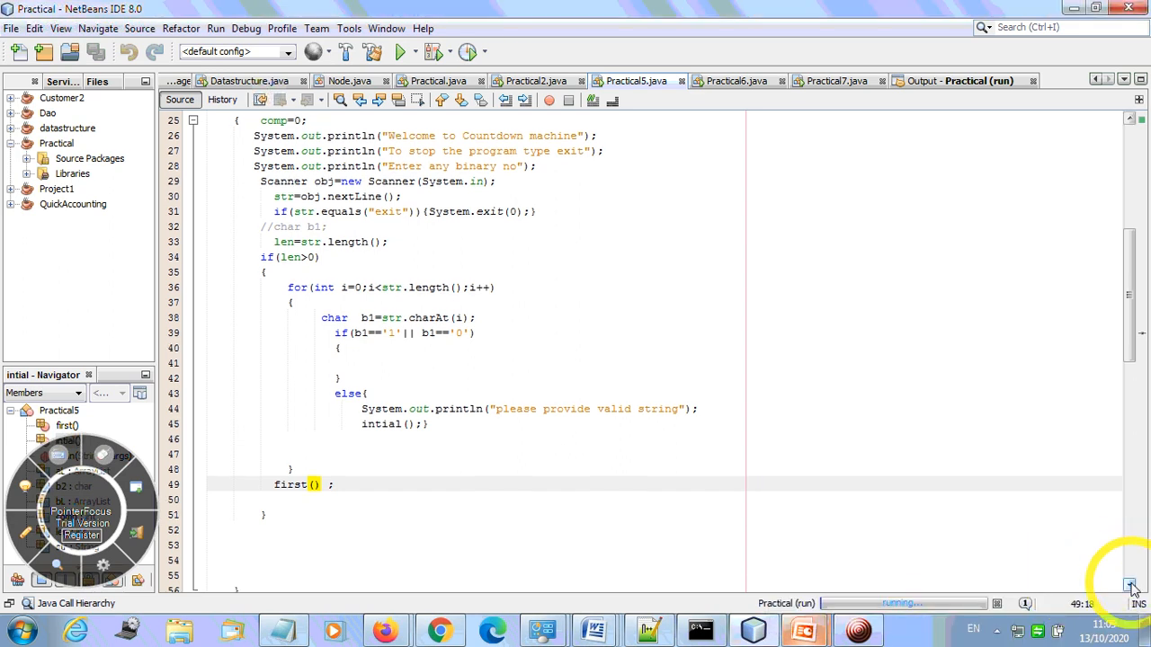
- Scroll to the first() method with its println statements for the 1s and 0s counts
{"action": "scroll", "scroll_direction": "down", "scroll_amount": 3}
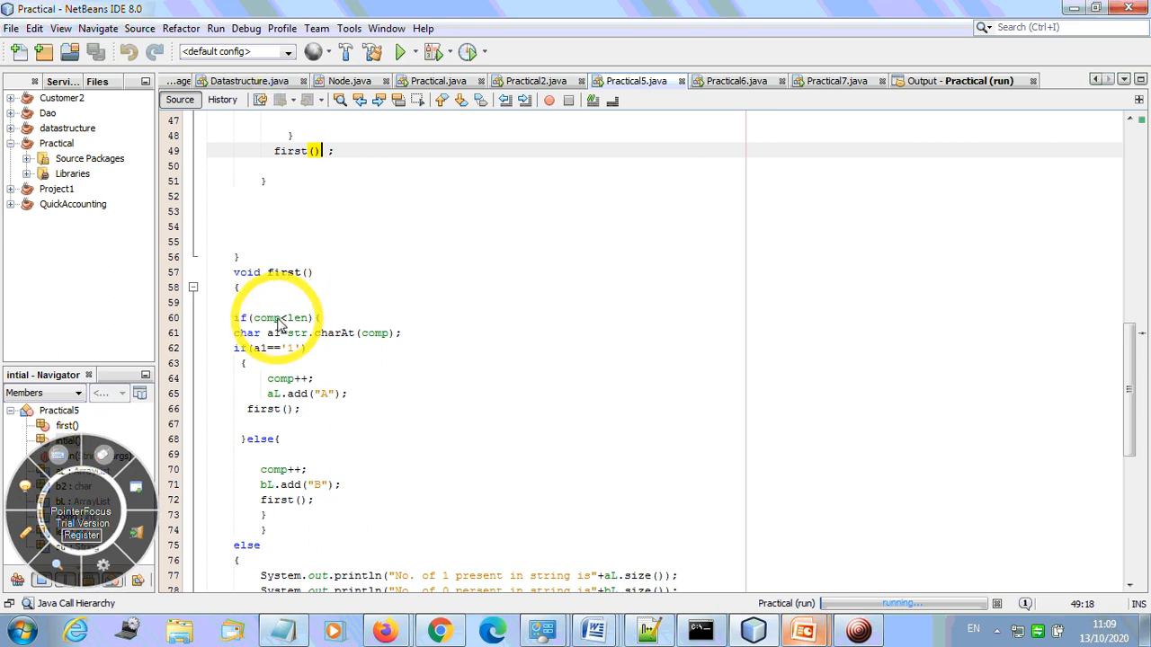
{"action": "mouse_move", "coordinate": [374, 338]}
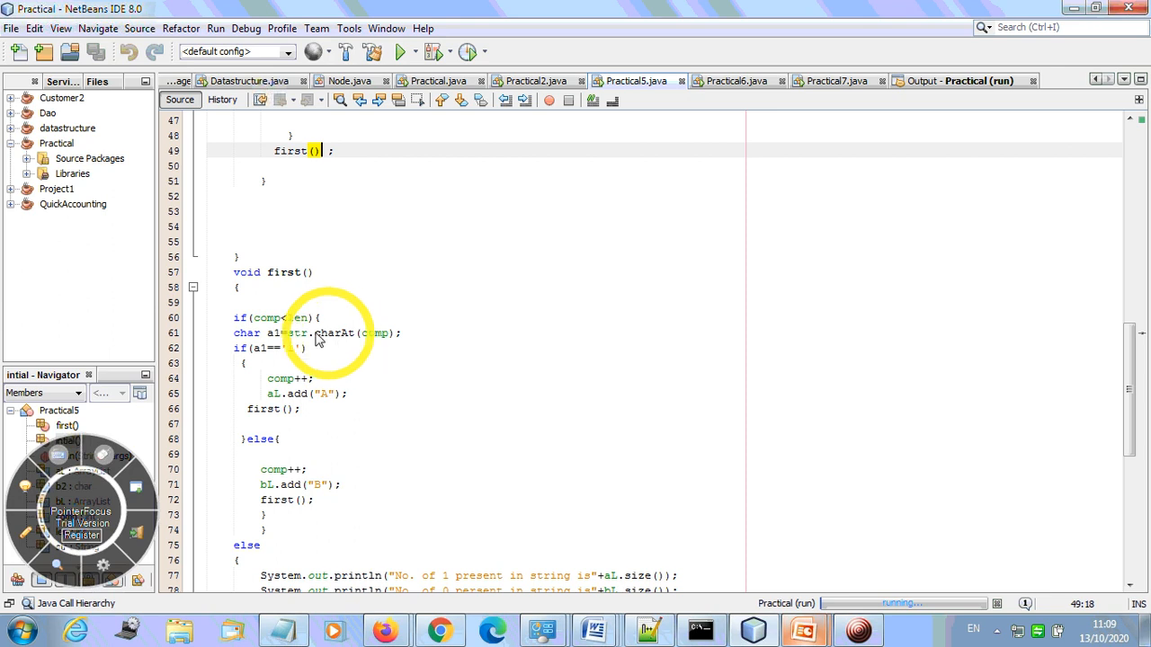
{"action": "mouse_move", "coordinate": [371, 345]}
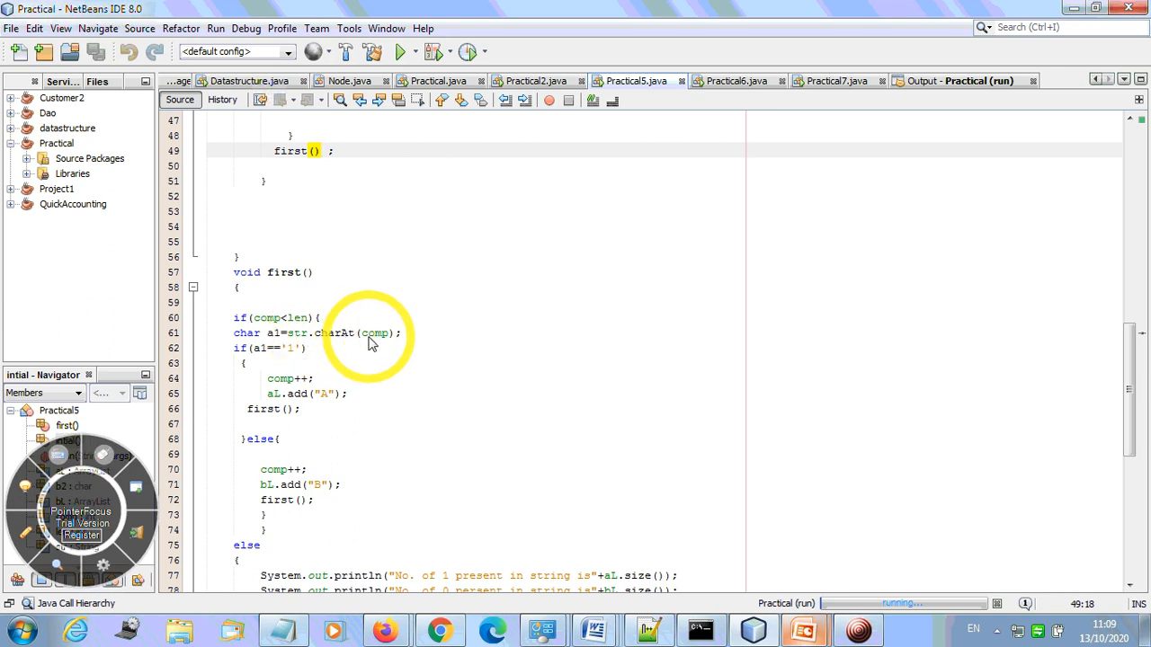
{"action": "mouse_move", "coordinate": [297, 340]}
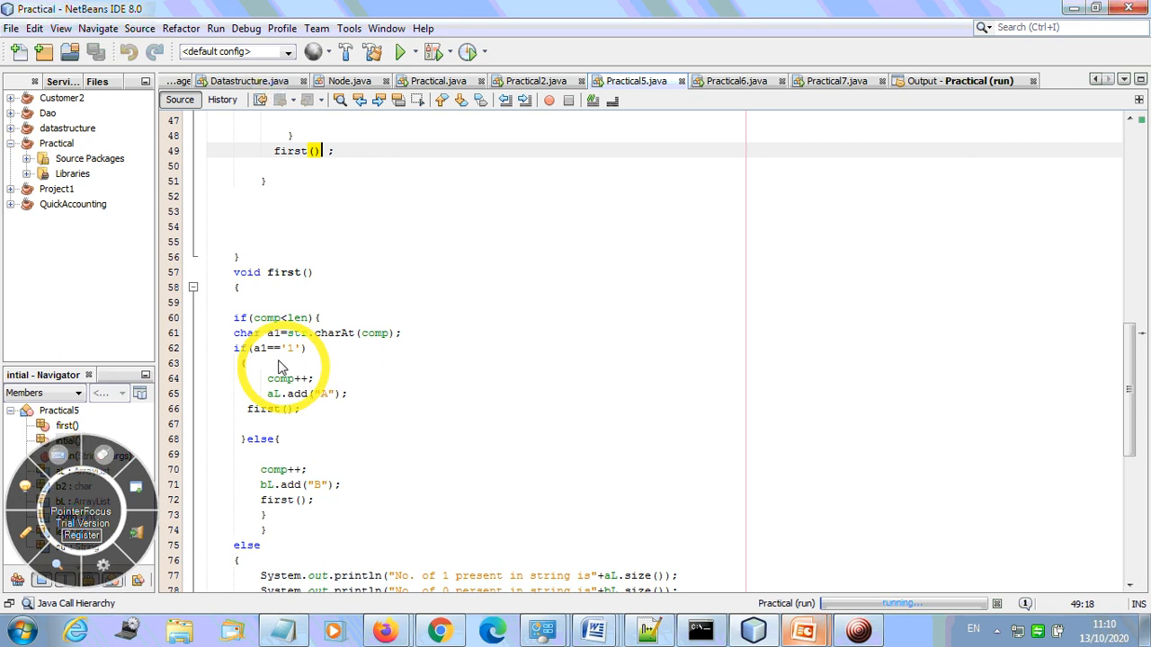
{"action": "mouse_move", "coordinate": [286, 378]}
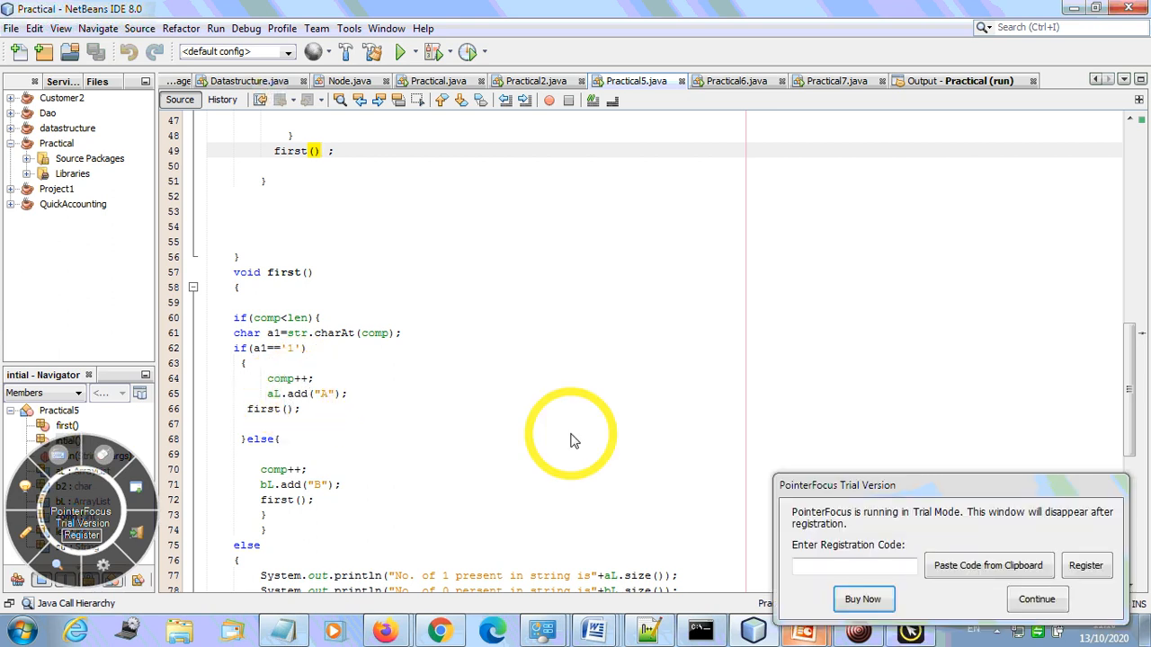
{"action": "left_click", "coordinate": [1036, 599]}
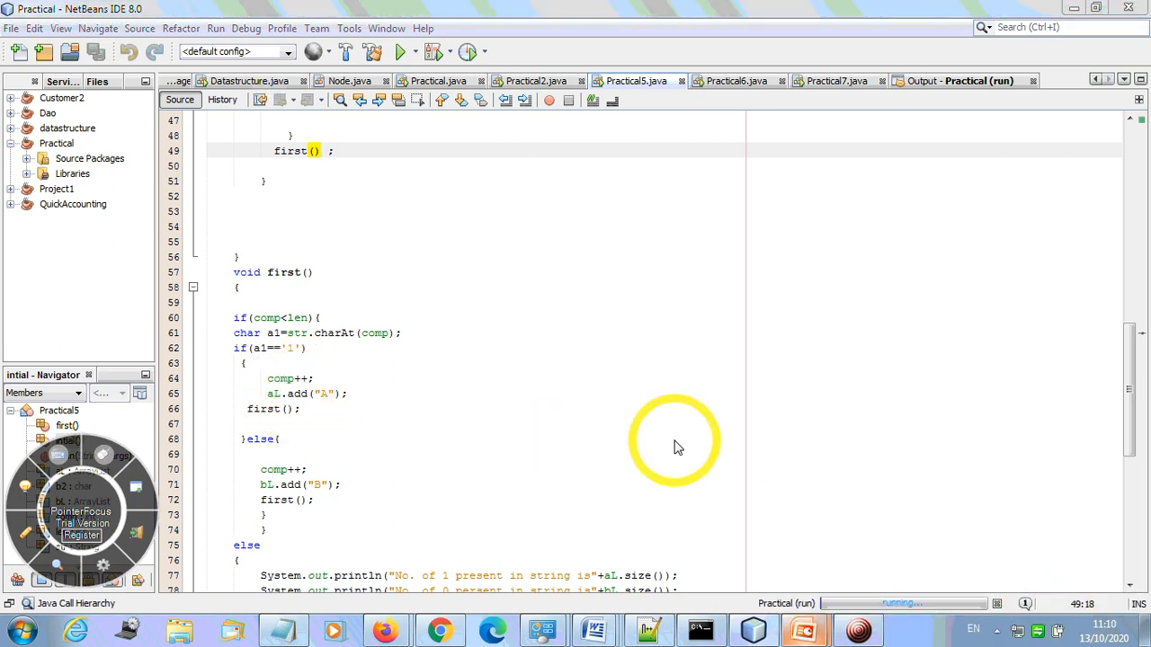
{"action": "mouse_move", "coordinate": [297, 410]}
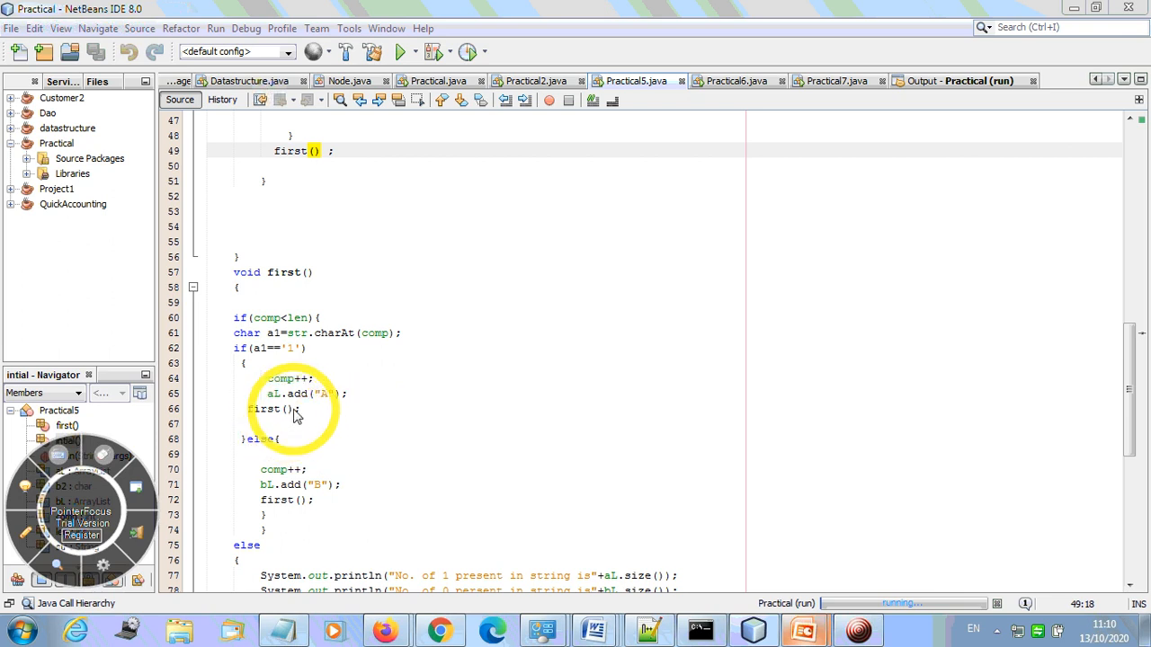
{"action": "mouse_move", "coordinate": [261, 364]}
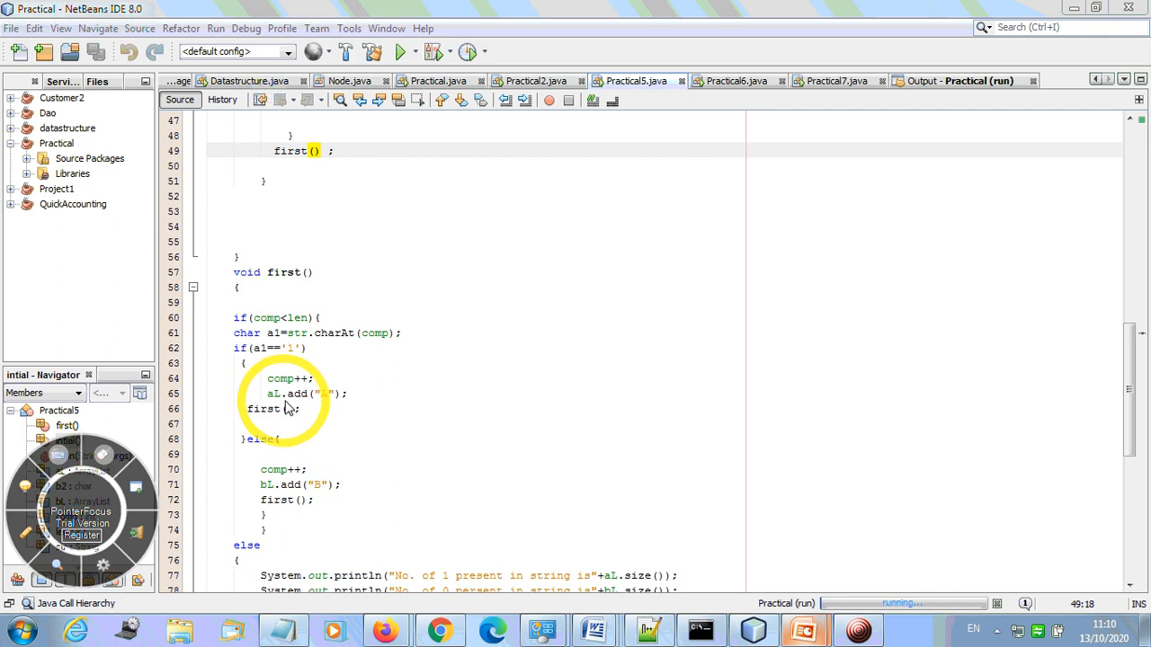
{"action": "mouse_move", "coordinate": [328, 356]}
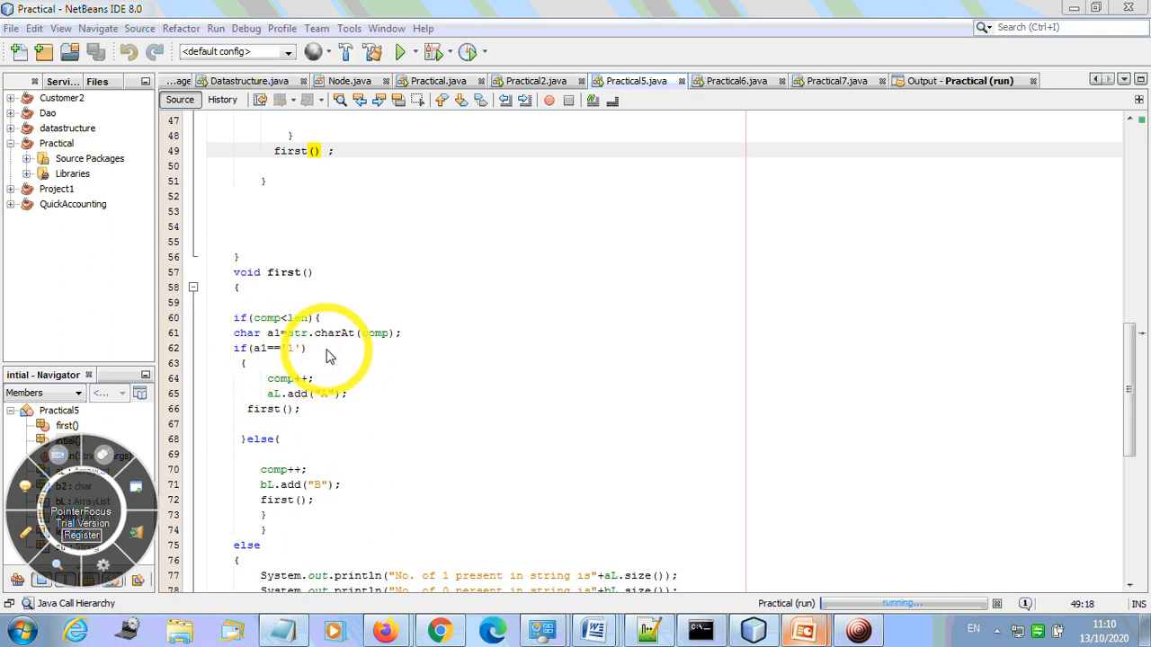
{"action": "mouse_move", "coordinate": [274, 475]}
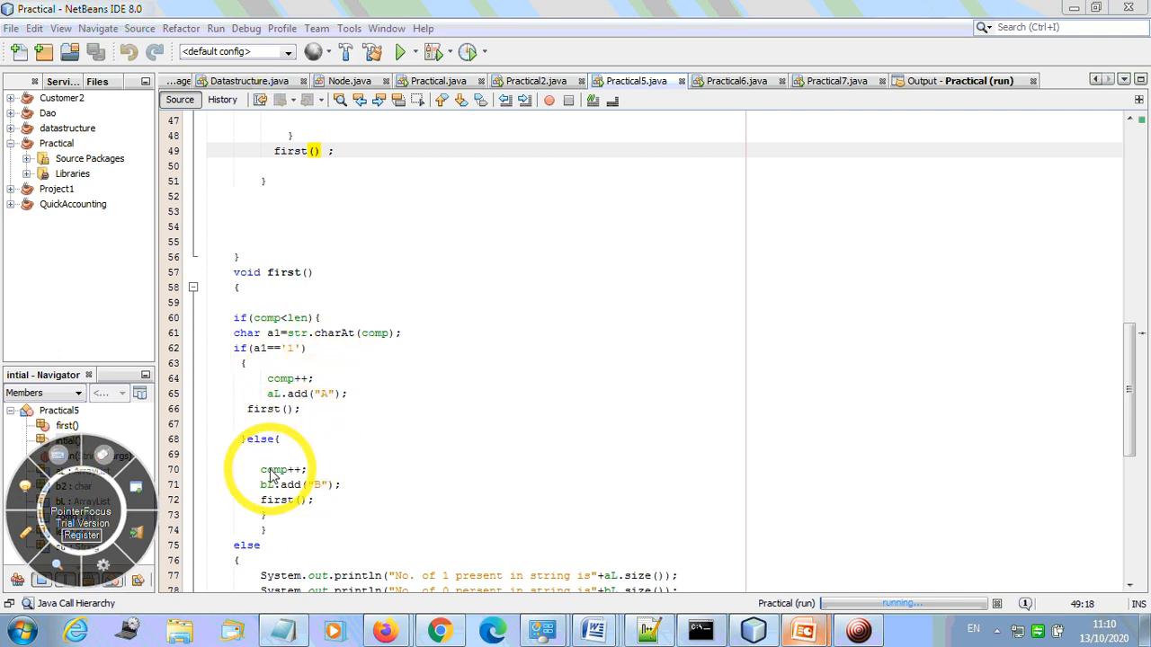
{"action": "mouse_move", "coordinate": [313, 490]}
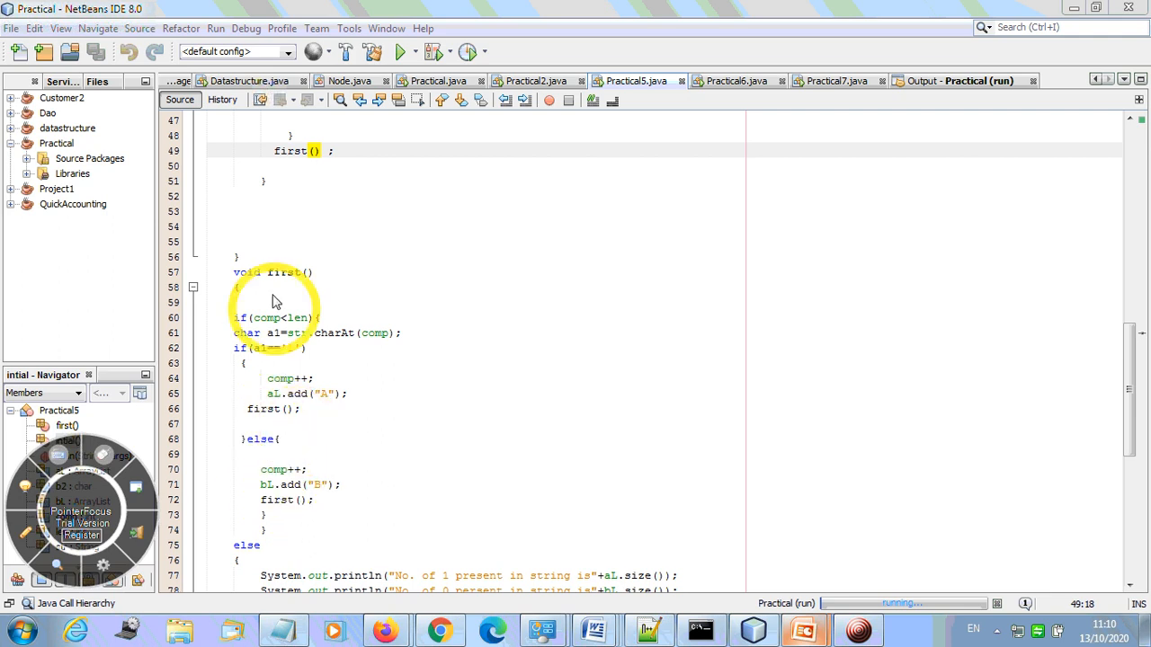
{"action": "mouse_move", "coordinate": [320, 321]}
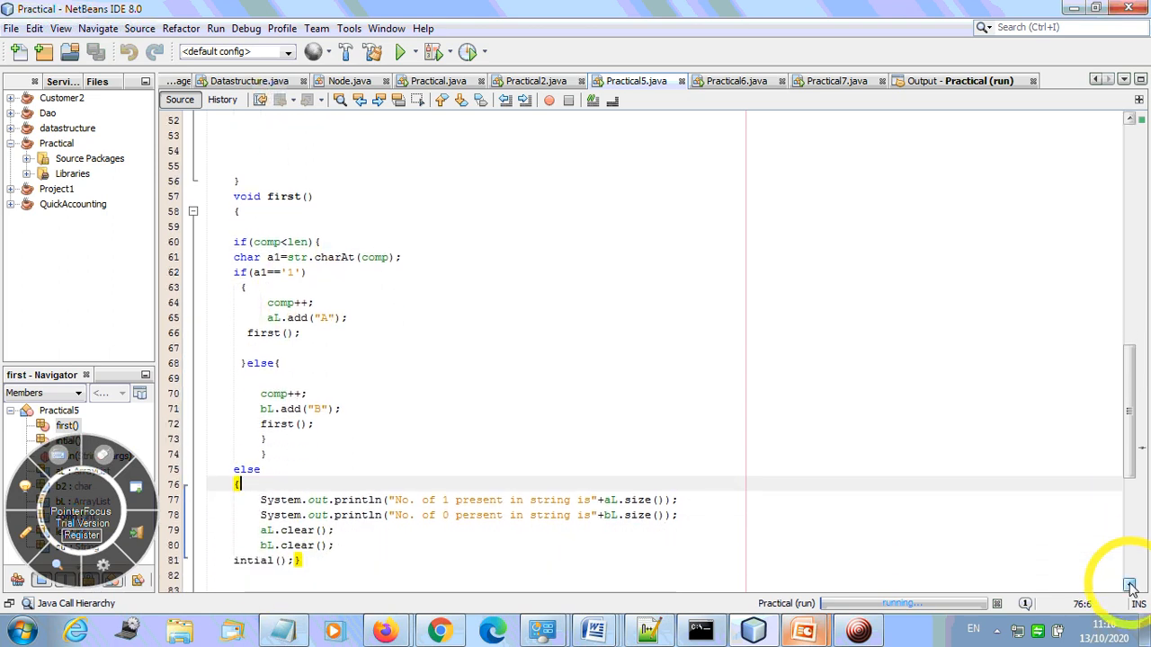
{"action": "scroll", "scroll_direction": "down", "scroll_amount": 3}
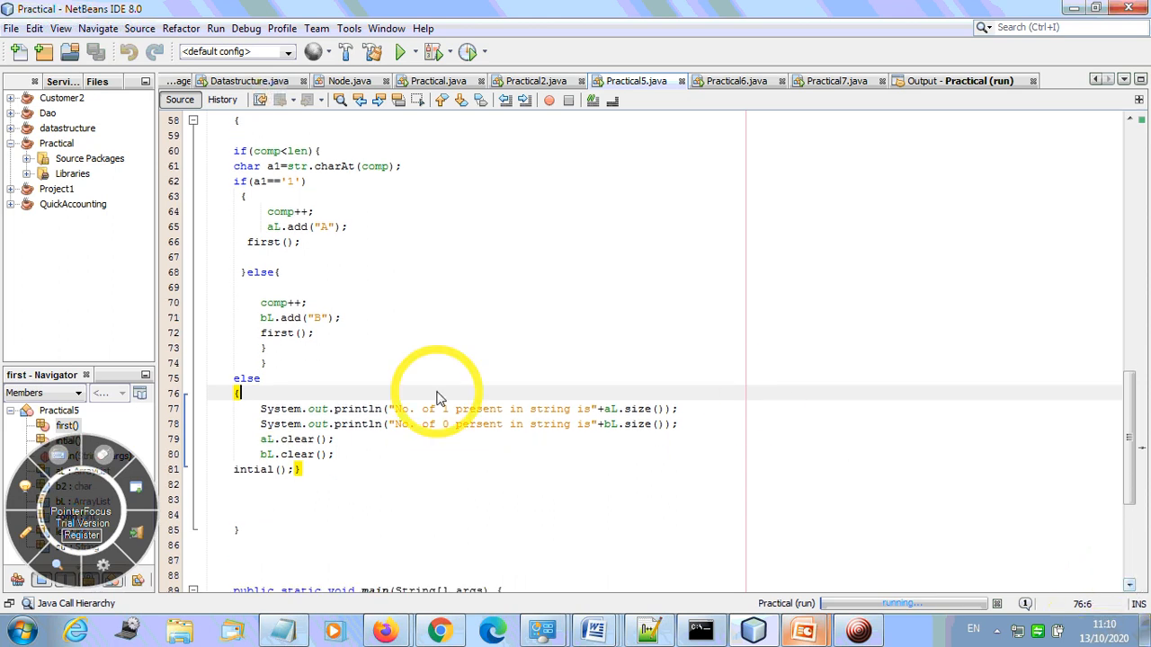
{"action": "mouse_move", "coordinate": [603, 421]}
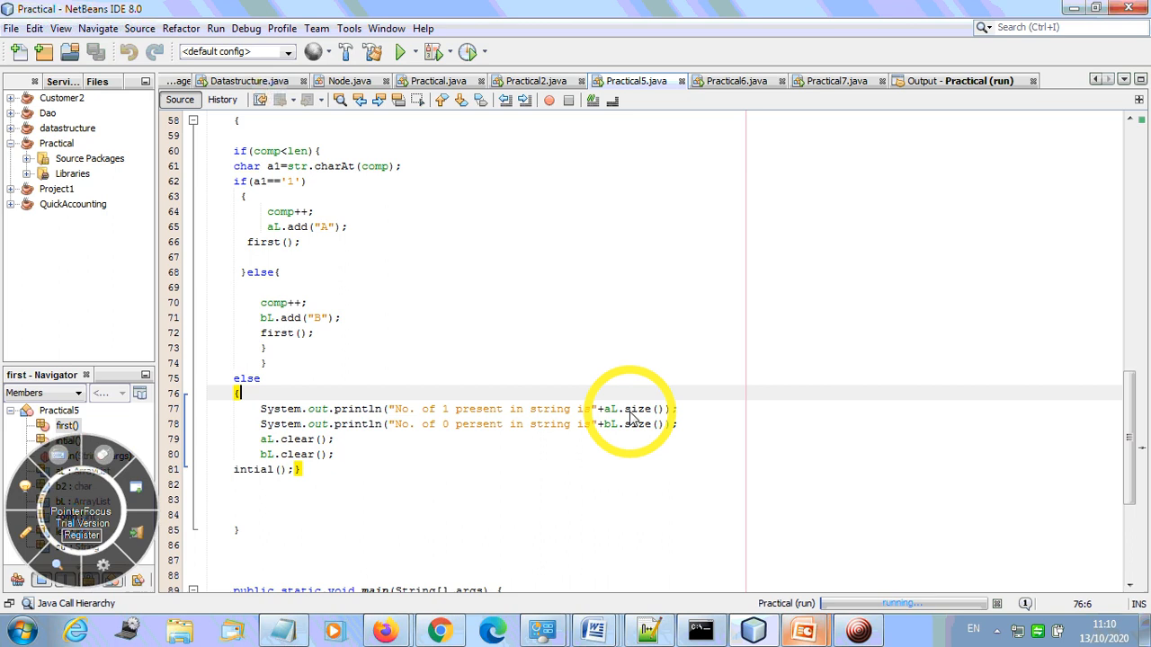
{"action": "mouse_move", "coordinate": [615, 432]}
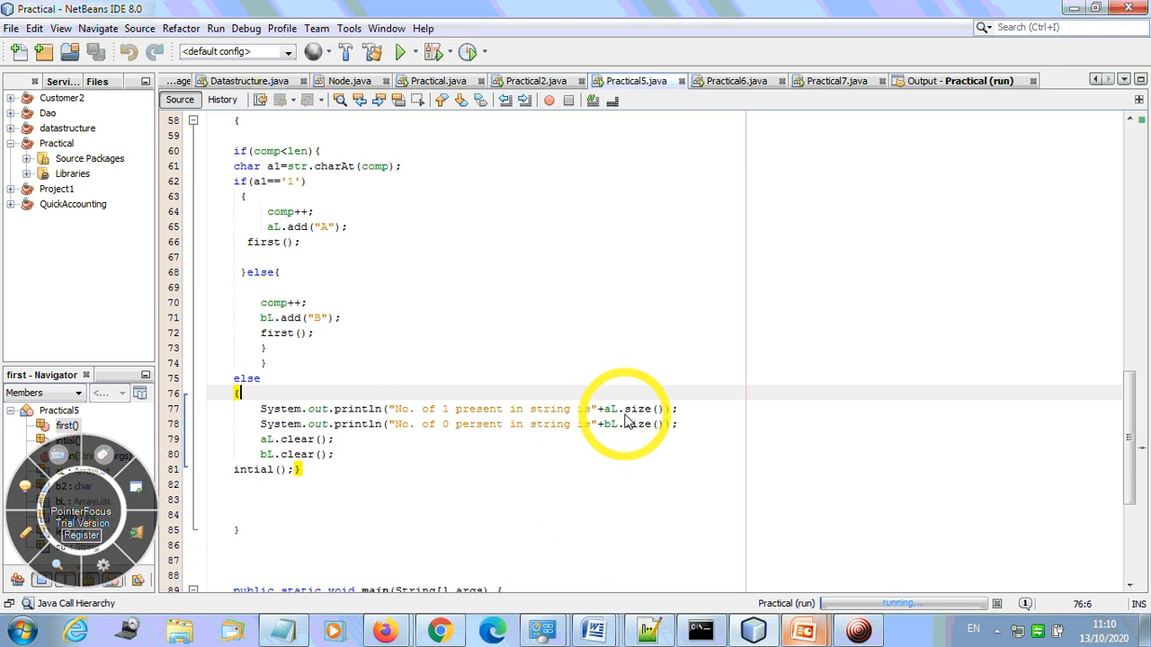
{"action": "mouse_move", "coordinate": [615, 438]}
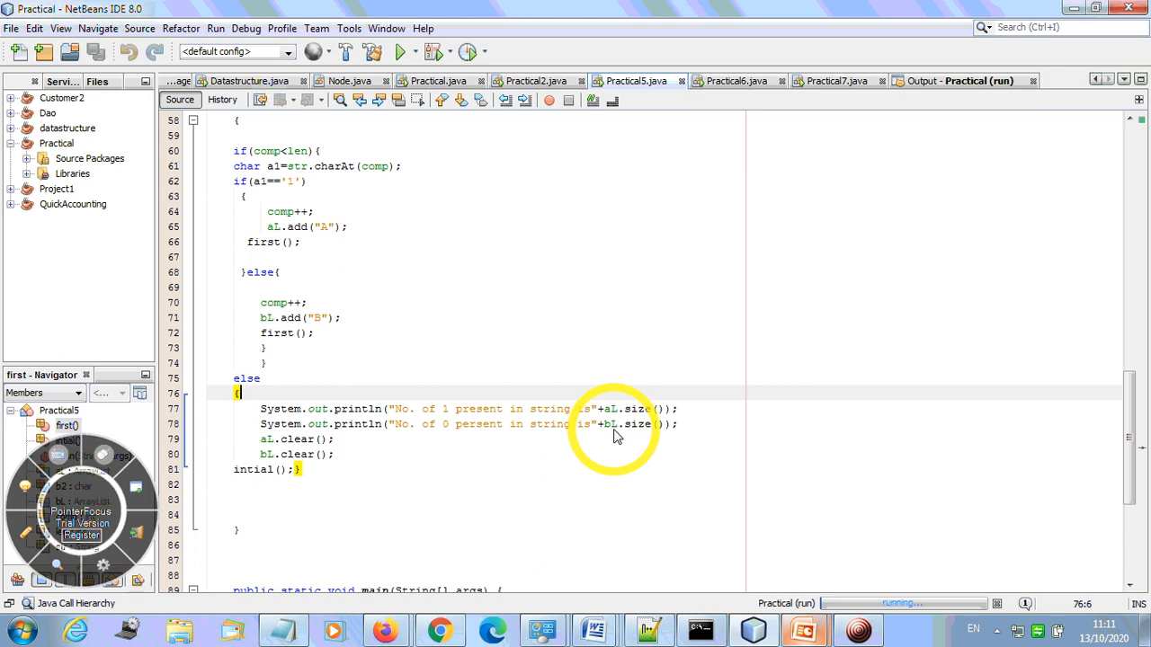
{"action": "mouse_move", "coordinate": [680, 418]}
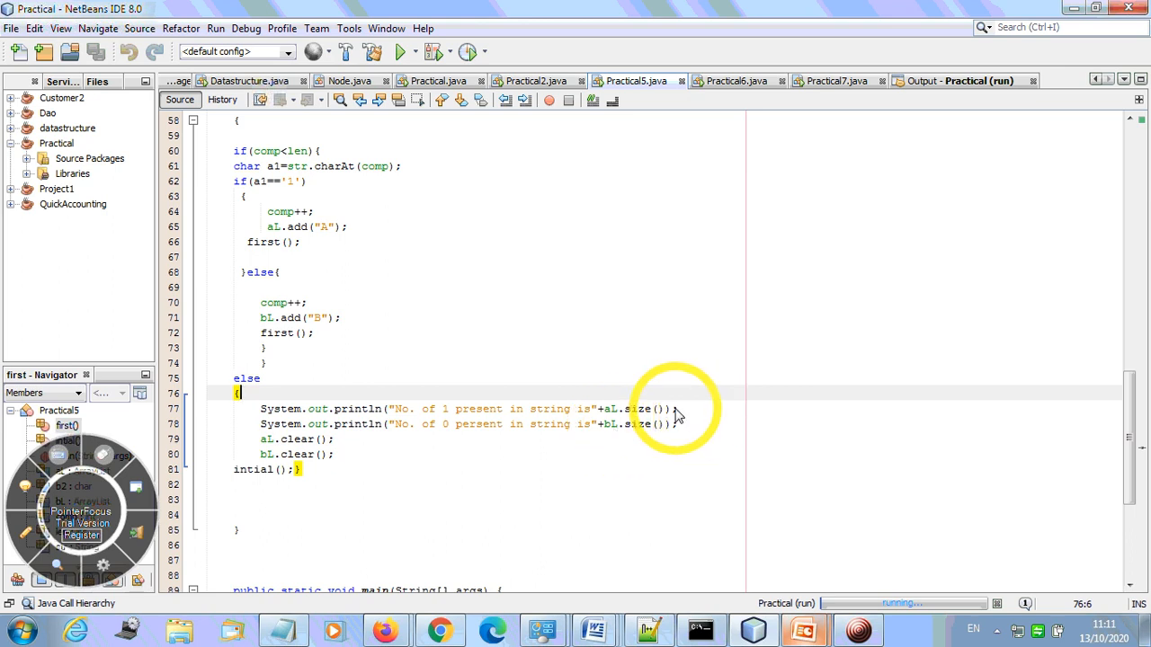
{"action": "mouse_move", "coordinate": [1129, 430]}
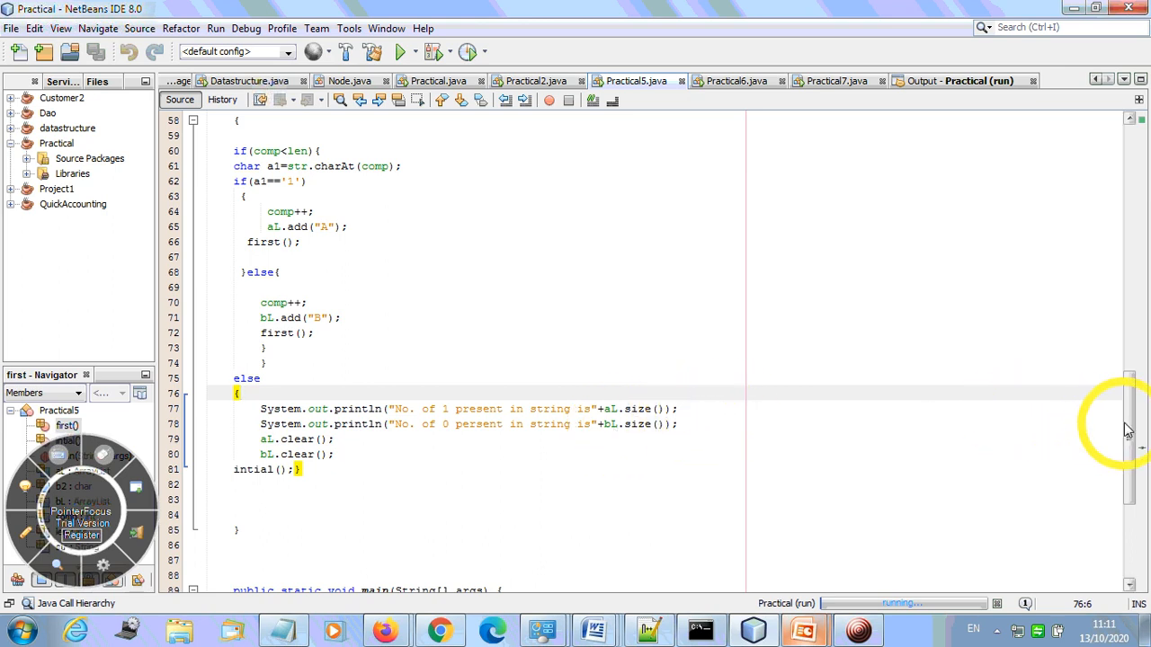
{"action": "scroll", "scroll_direction": "down", "scroll_amount": 3}
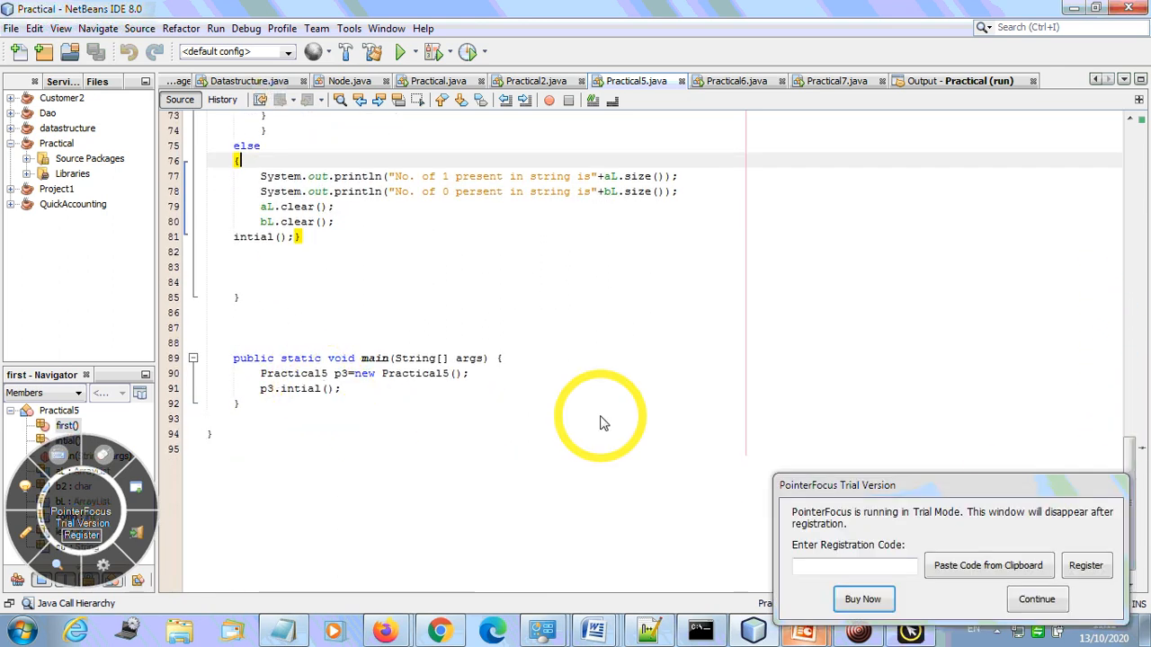
{"action": "left_click", "coordinate": [1036, 599]}
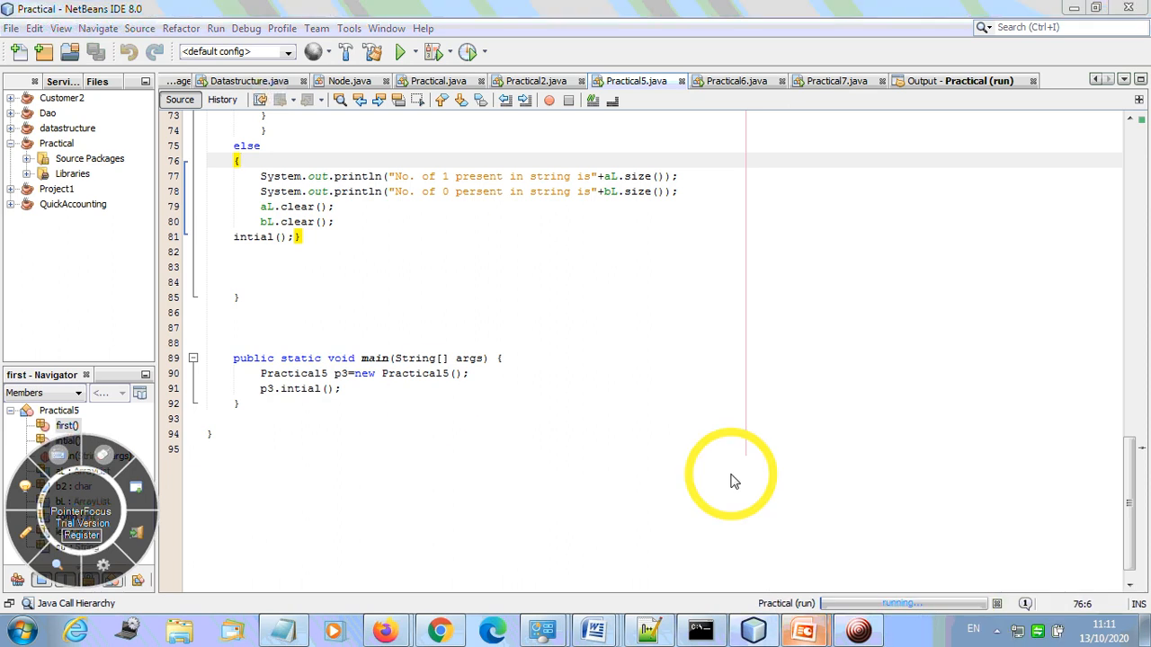
{"action": "mouse_move", "coordinate": [356, 385]}
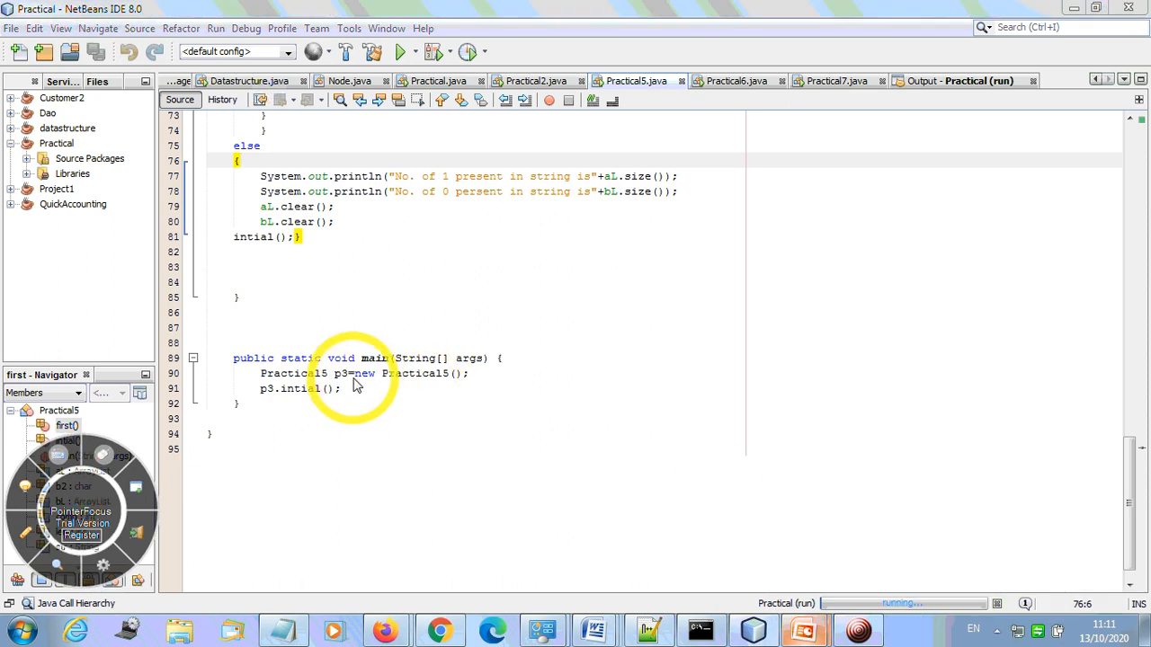
{"action": "mouse_move", "coordinate": [392, 389]}
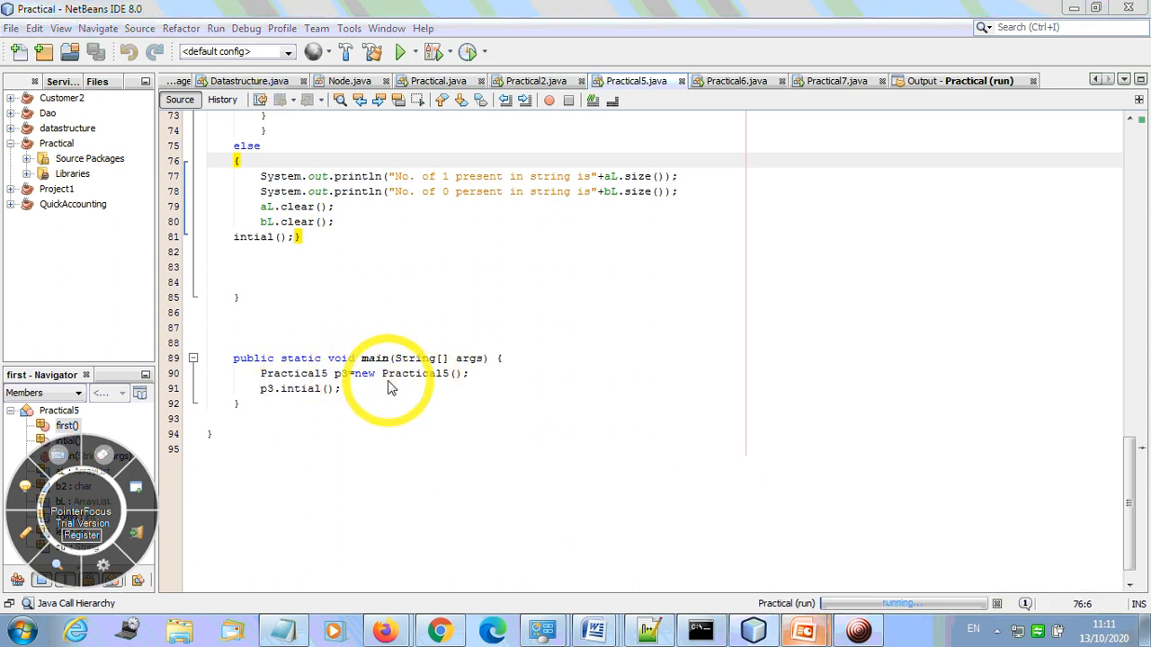
{"action": "mouse_move", "coordinate": [286, 400]}
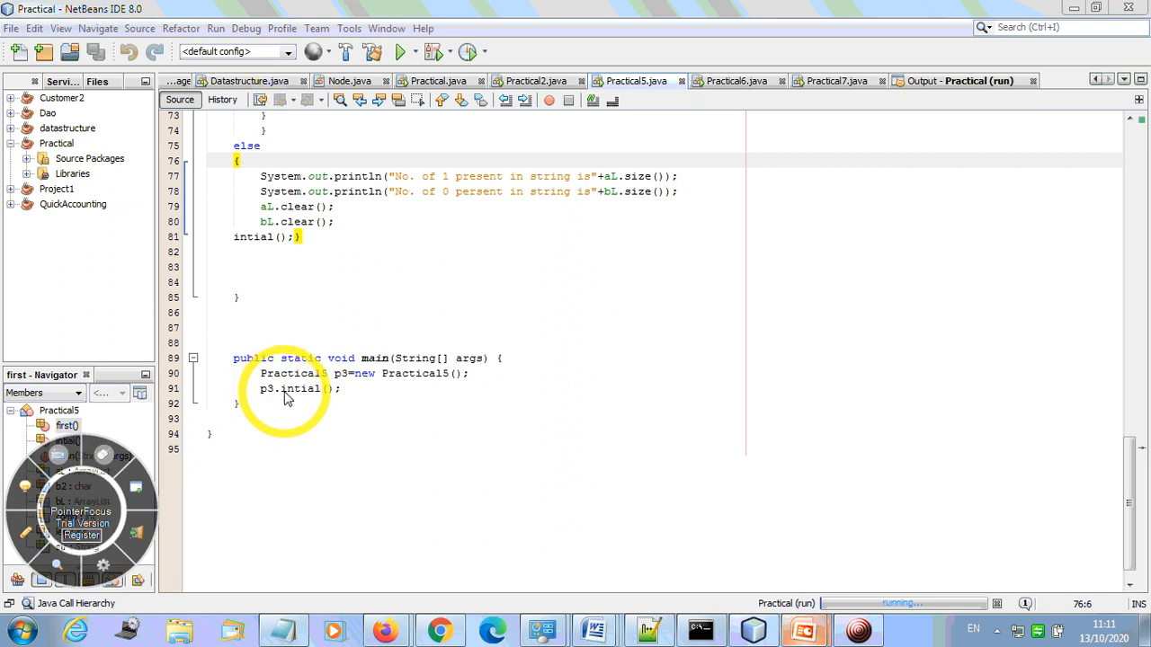
{"action": "mouse_move", "coordinate": [327, 406]}
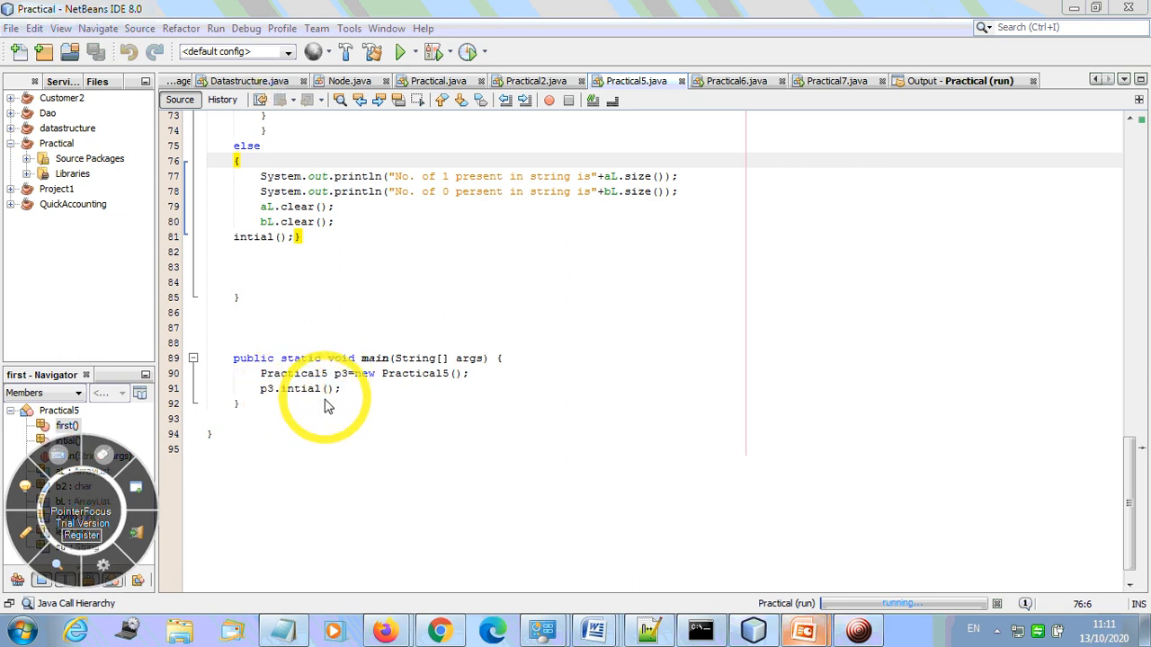
{"action": "mouse_move", "coordinate": [356, 376]}
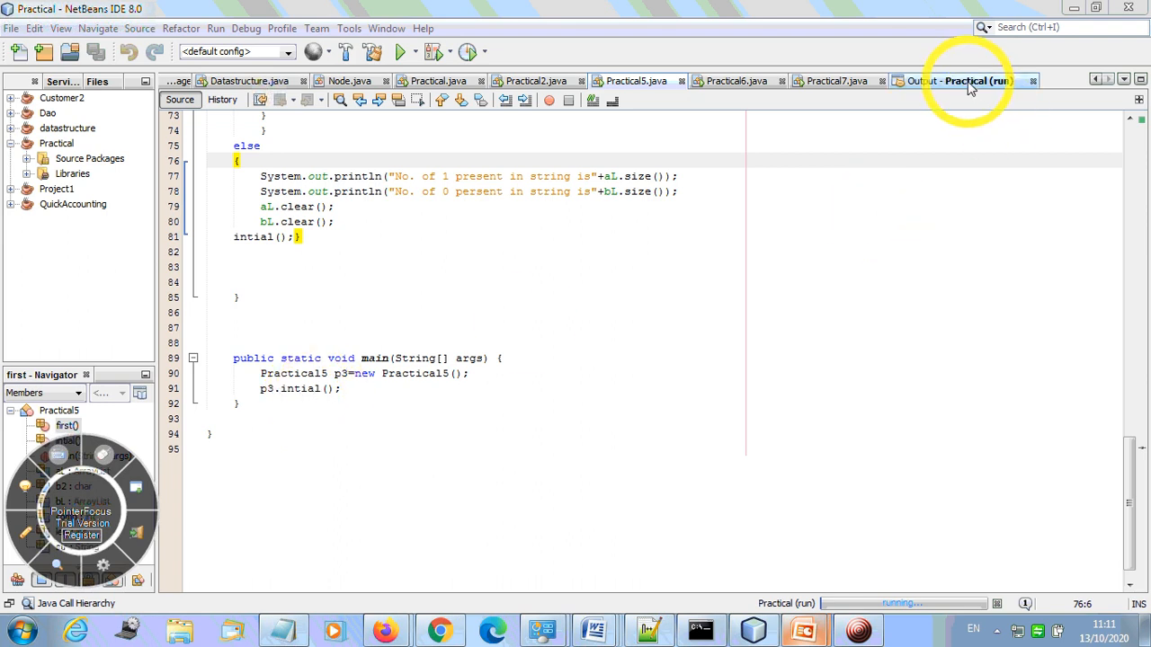
- Enter 101011100 at the running program's output prompt to get its 1s and 0s counts
{"action": "left_click", "coordinate": [962, 80]}
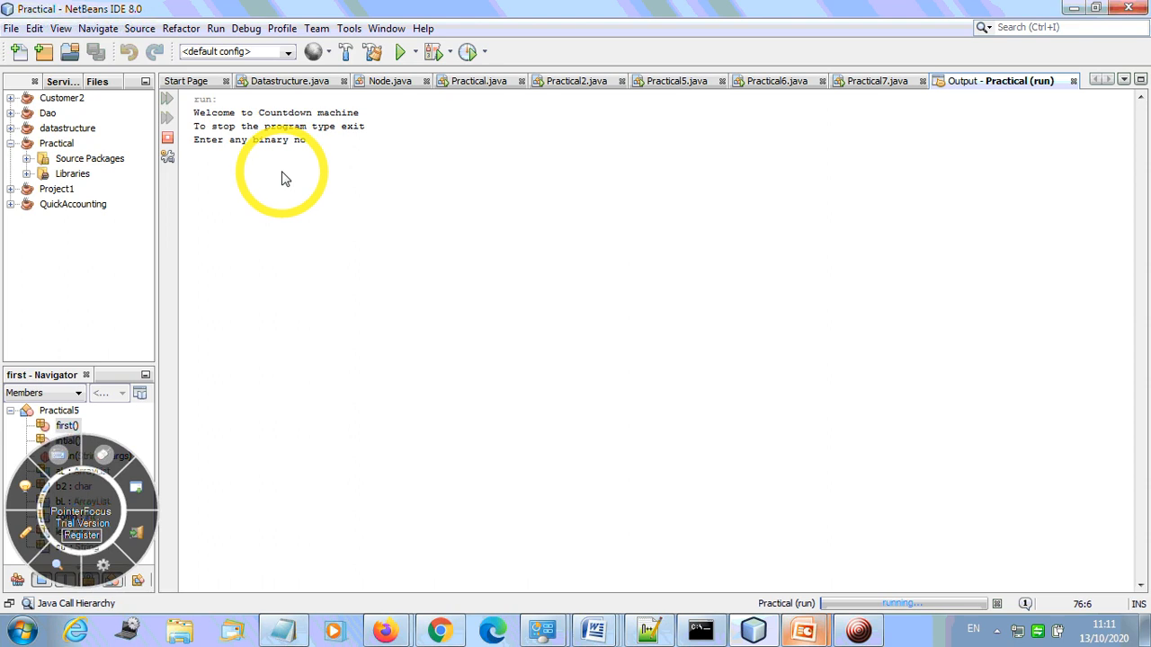
{"action": "type", "text": "1010111"}
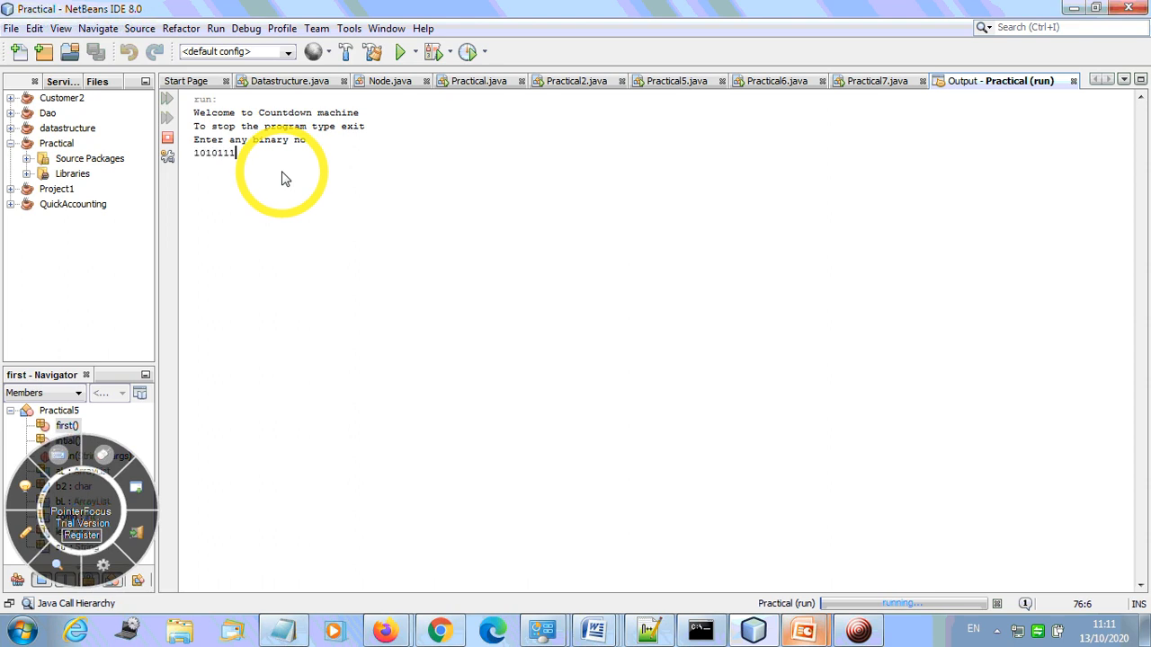
{"action": "type", "text": "00"}
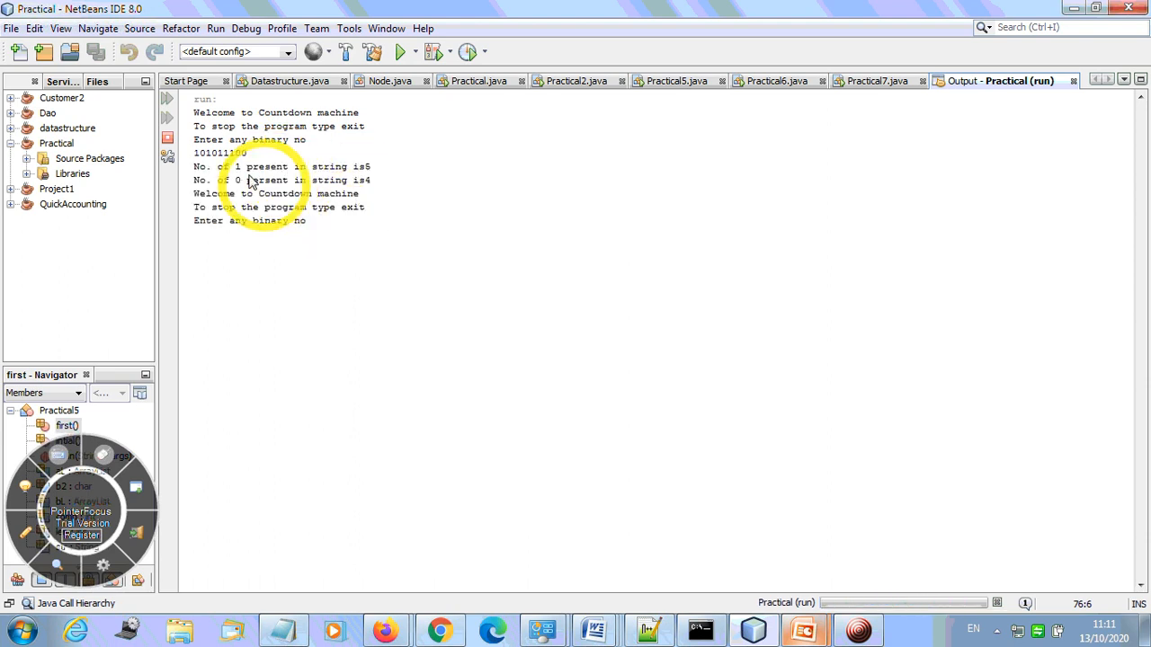
{"action": "mouse_move", "coordinate": [358, 172]}
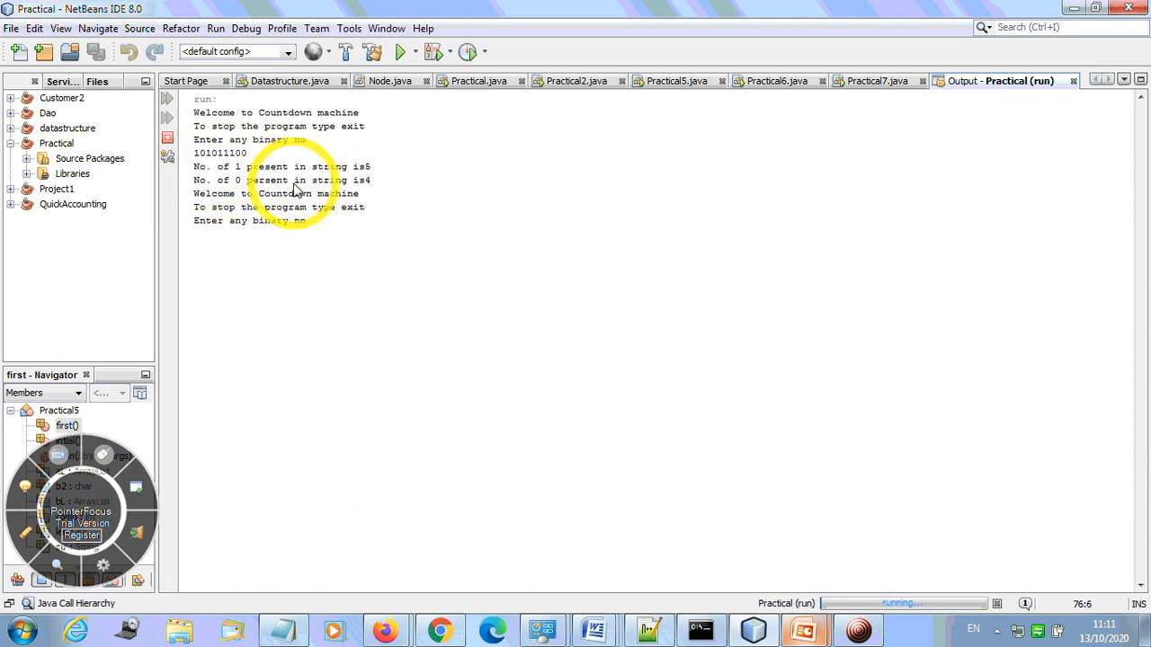
{"action": "mouse_move", "coordinate": [288, 220]}
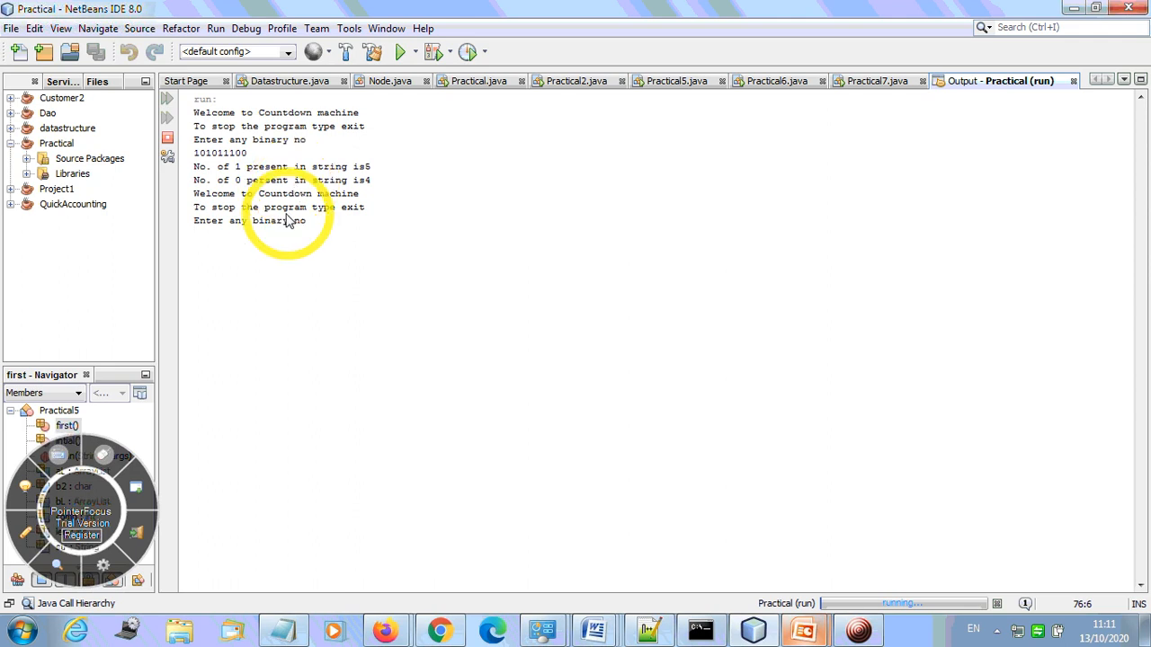
{"action": "mouse_move", "coordinate": [302, 223]}
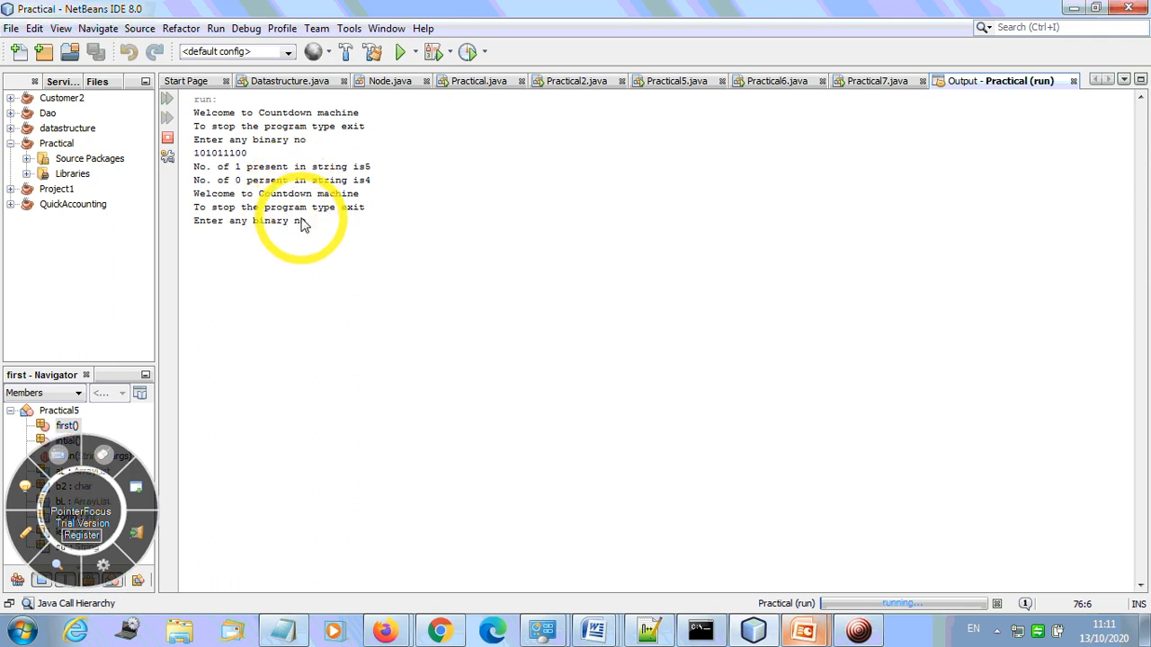
{"action": "mouse_move", "coordinate": [399, 259]}
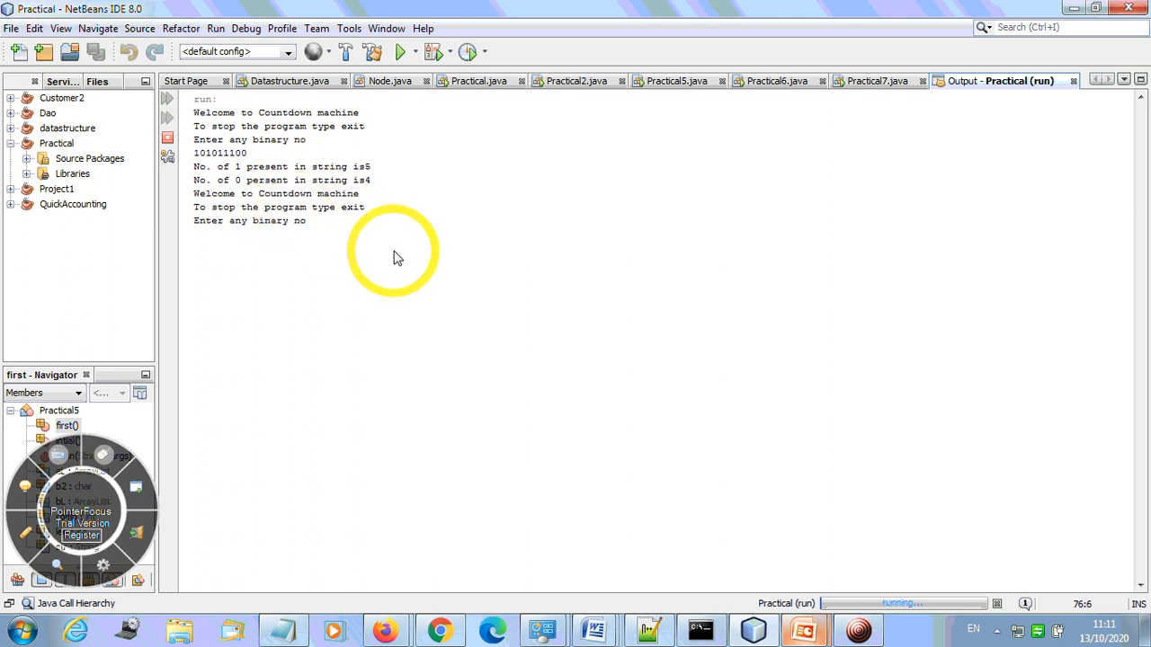
{"action": "mouse_move", "coordinate": [418, 266]}
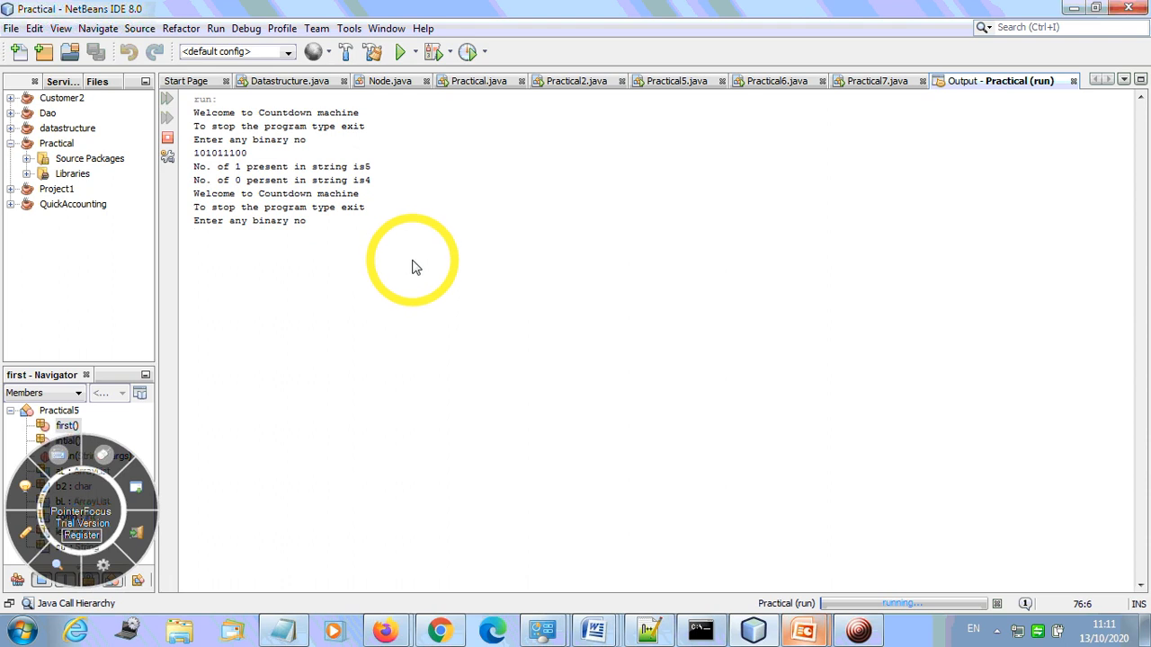
{"action": "mouse_move", "coordinate": [486, 296]}
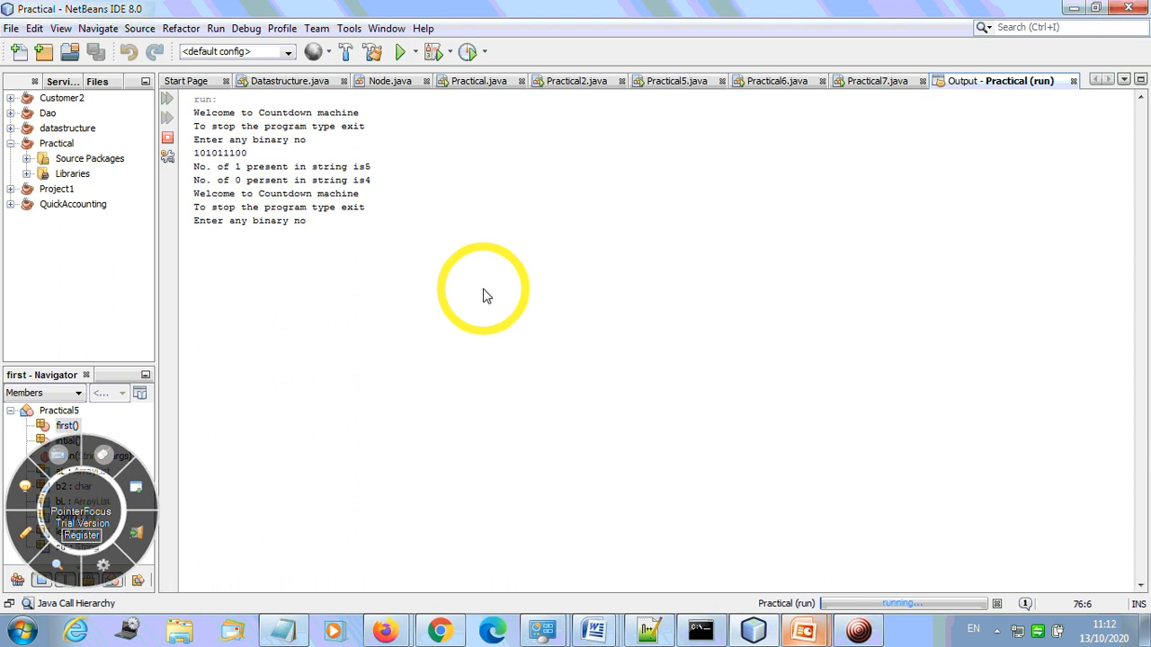
{"action": "mouse_move", "coordinate": [802, 620]}
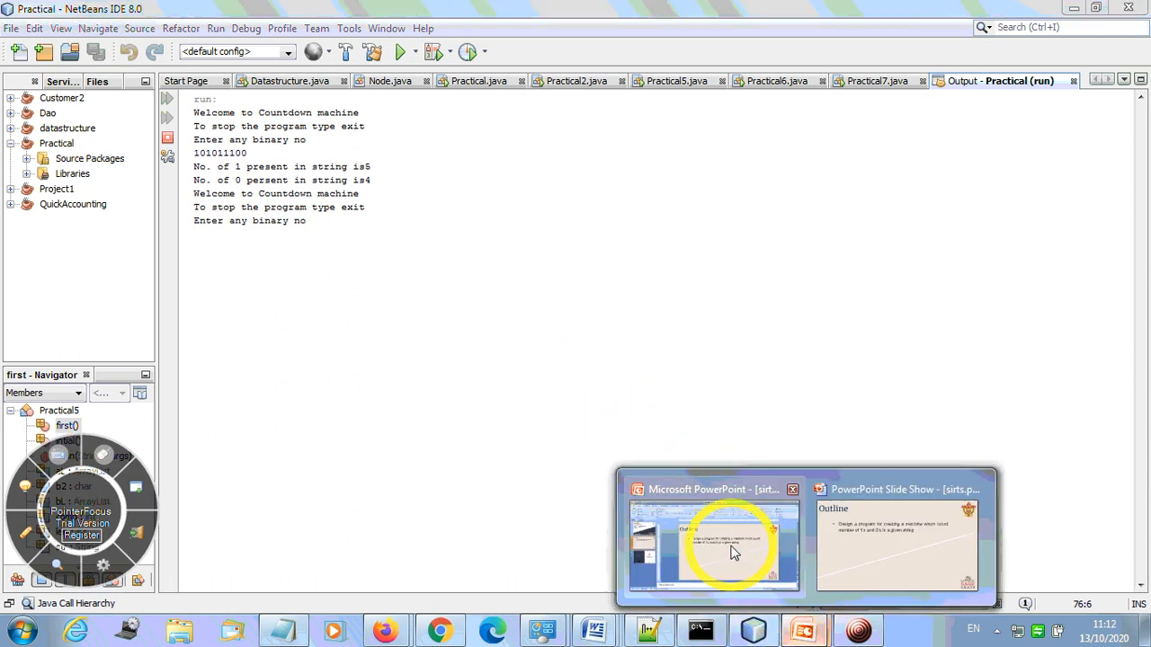
- Return to PowerPoint and show the closing 'Thank you!' slide, slide 3 of 3
{"action": "left_click", "coordinate": [714, 544]}
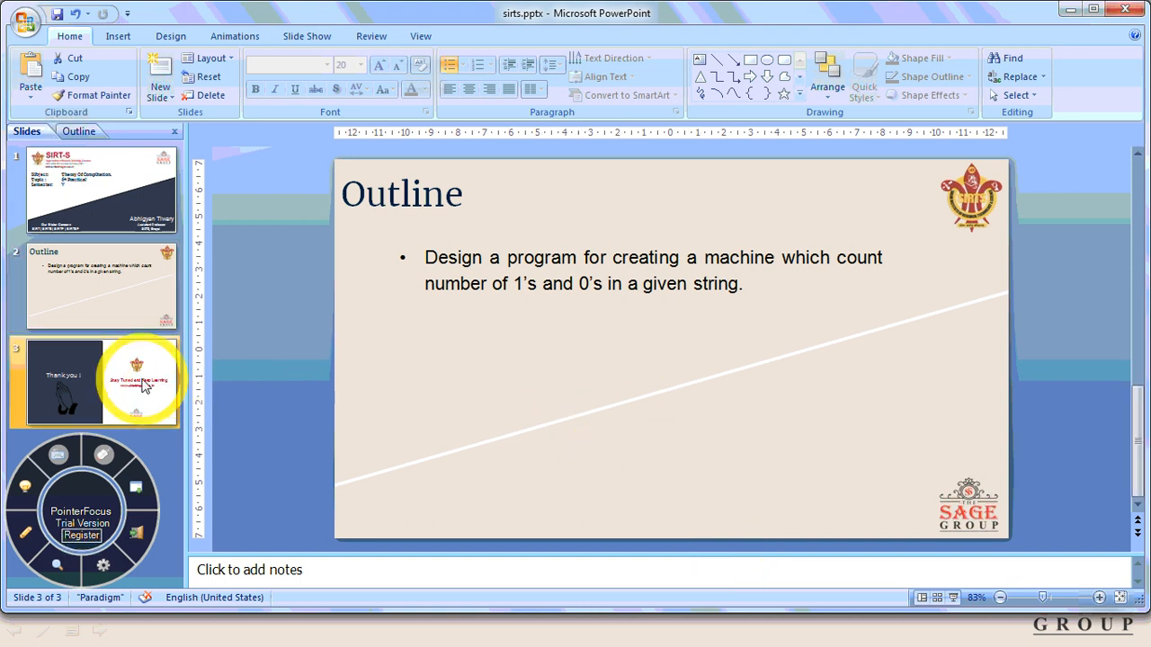
{"action": "left_click", "coordinate": [135, 381]}
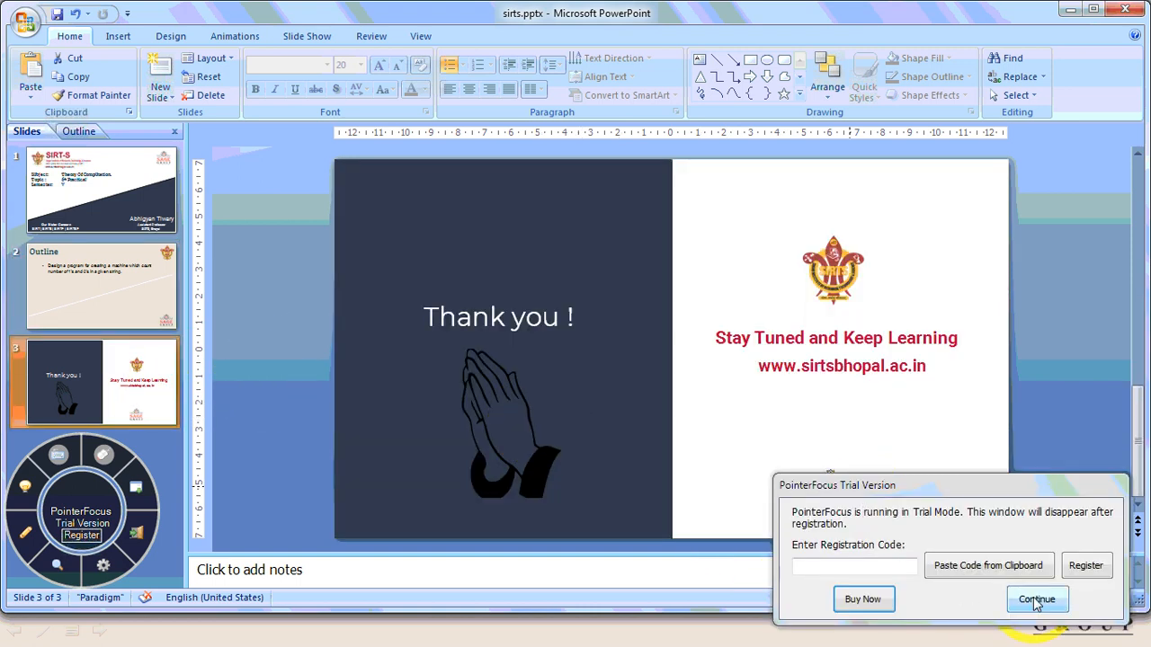
{"action": "left_click", "coordinate": [1036, 599]}
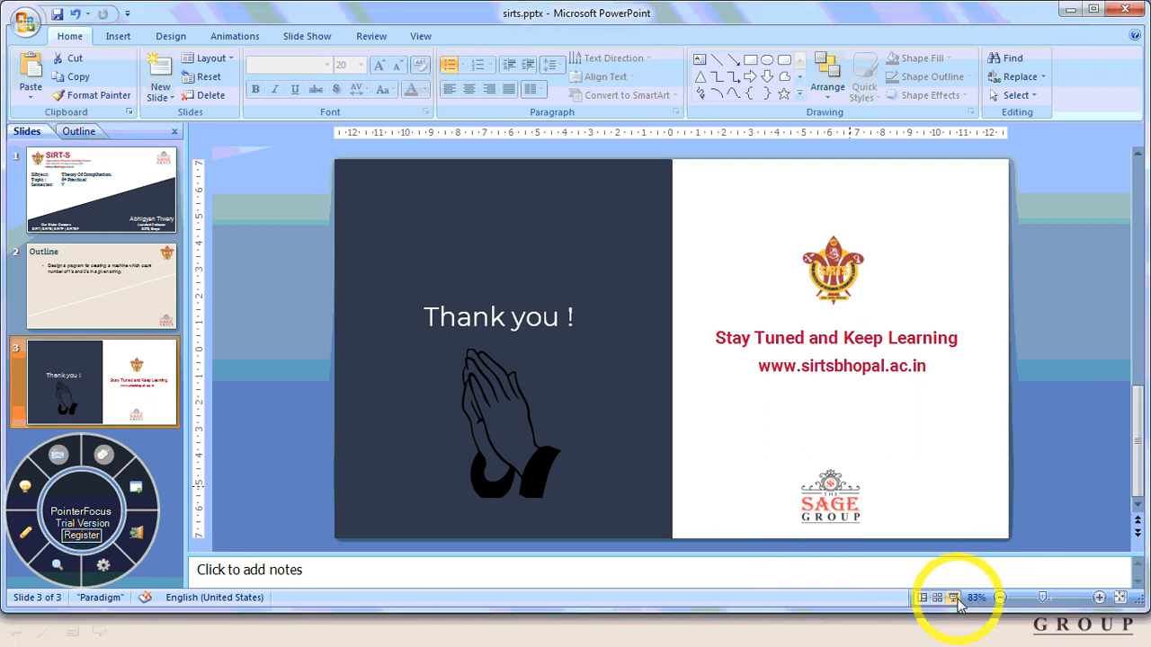